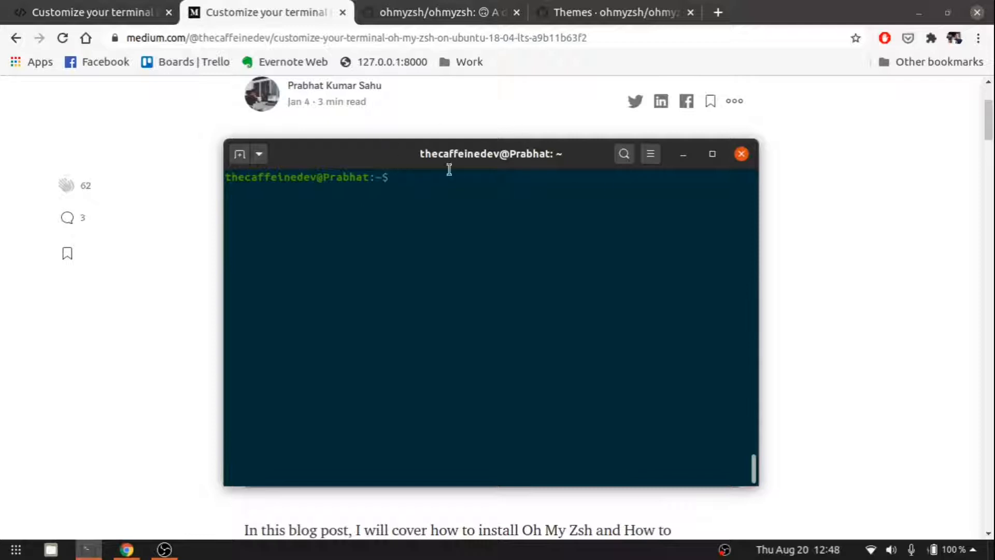
{"action": "mouse_move", "coordinate": [859, 215]}
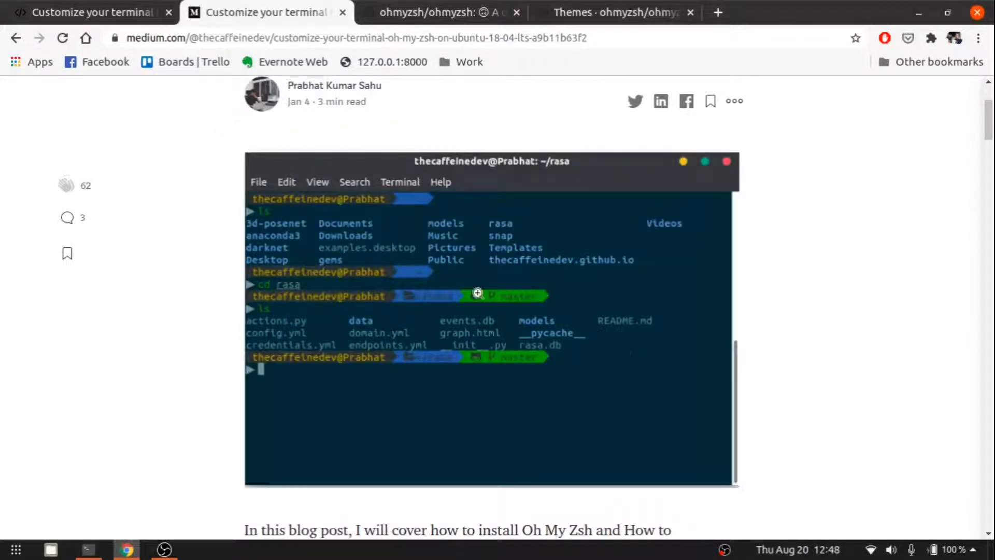
{"action": "mouse_move", "coordinate": [871, 316]}
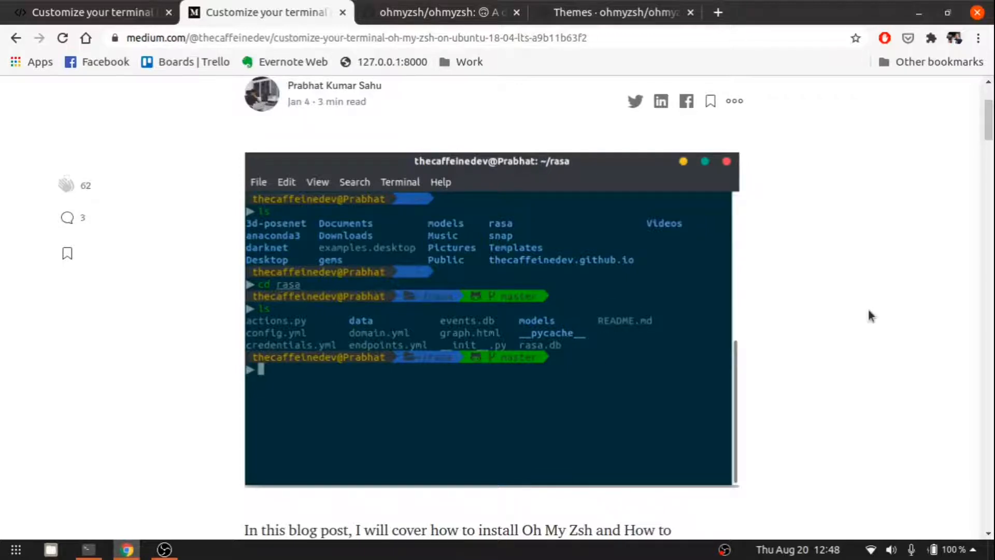
{"action": "mouse_move", "coordinate": [856, 346]}
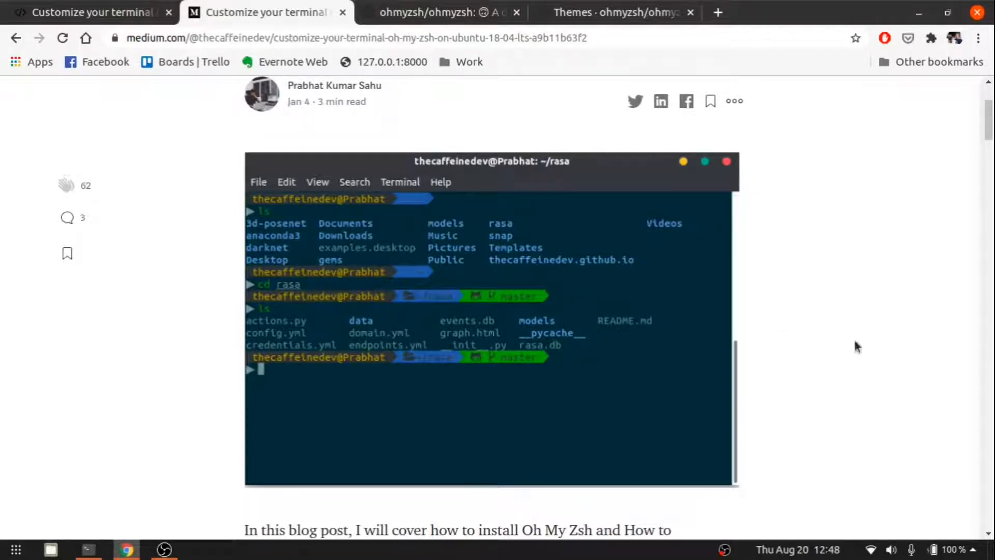
Scroll the Medium article down to its 'Update the packages' section.
{"action": "scroll", "scroll_direction": "down", "scroll_amount": 3}
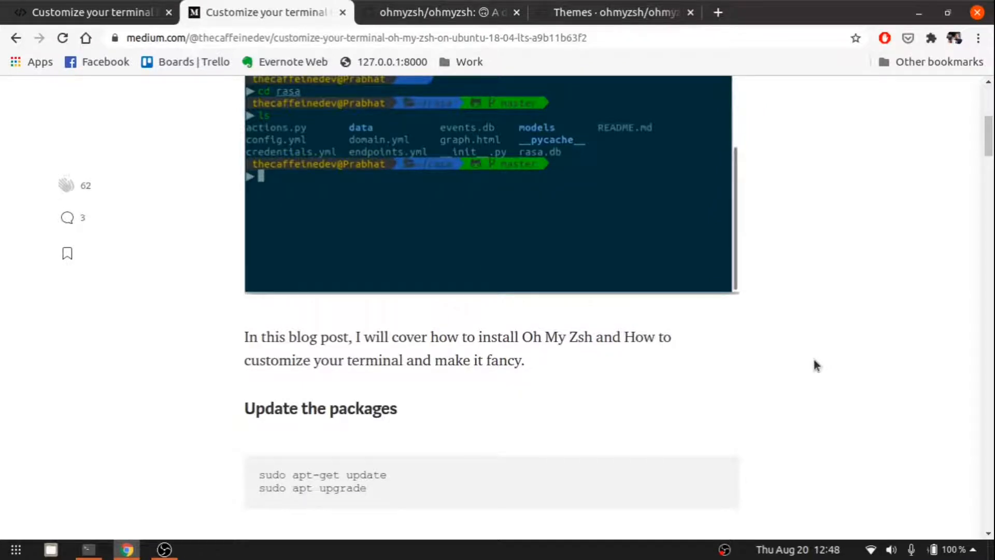
{"action": "scroll", "scroll_direction": "down", "scroll_amount": 3}
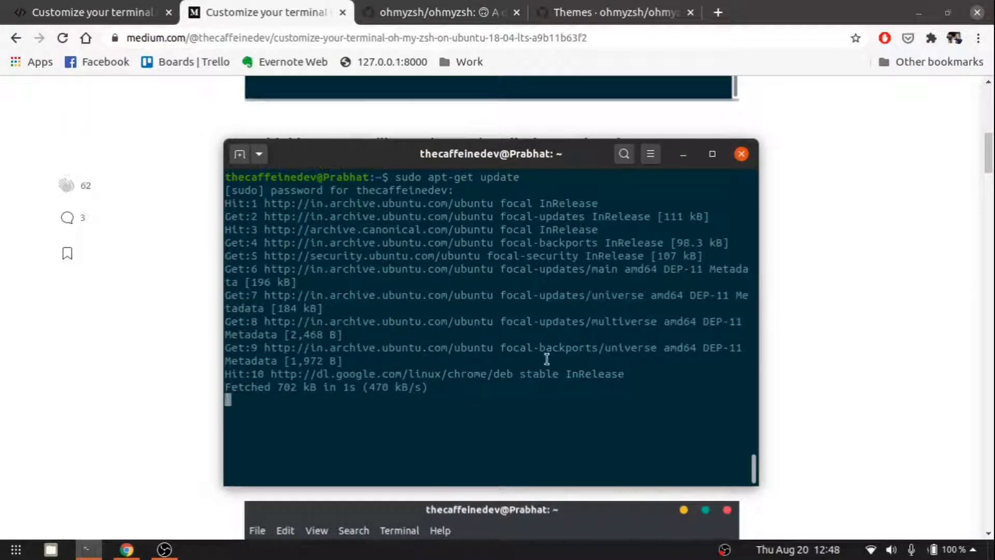
{"action": "mouse_move", "coordinate": [869, 362]}
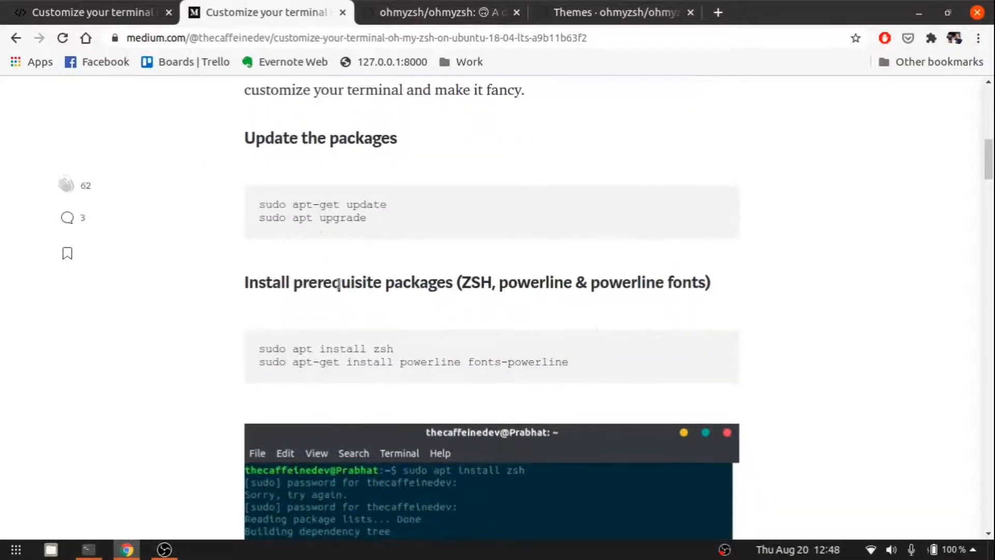
{"action": "mouse_move", "coordinate": [370, 303]}
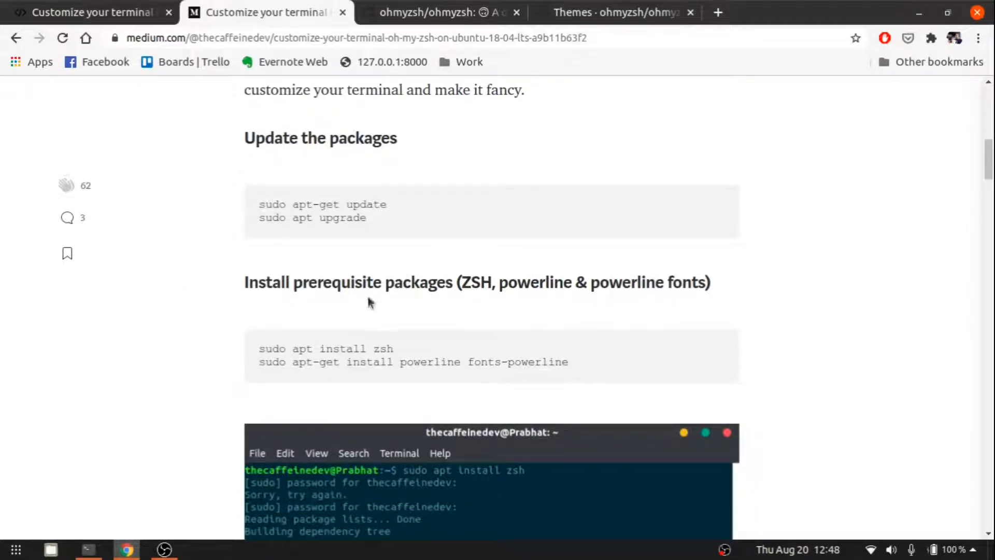
{"action": "mouse_move", "coordinate": [418, 334]}
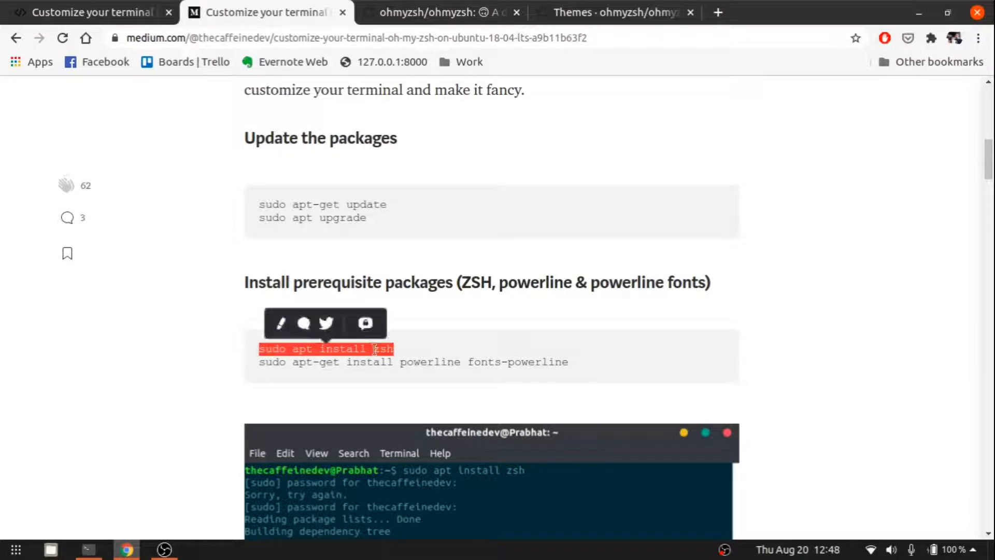
Install zsh, then paste and run sudo apt-get install powerline fonts-powerline from the article.
{"action": "left_click", "coordinate": [88, 549]}
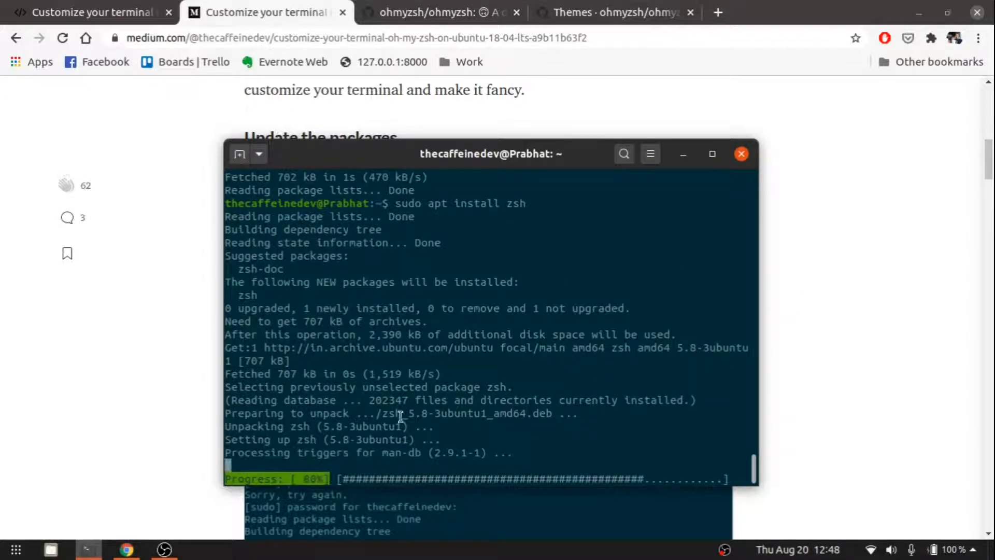
{"action": "mouse_move", "coordinate": [162, 359]}
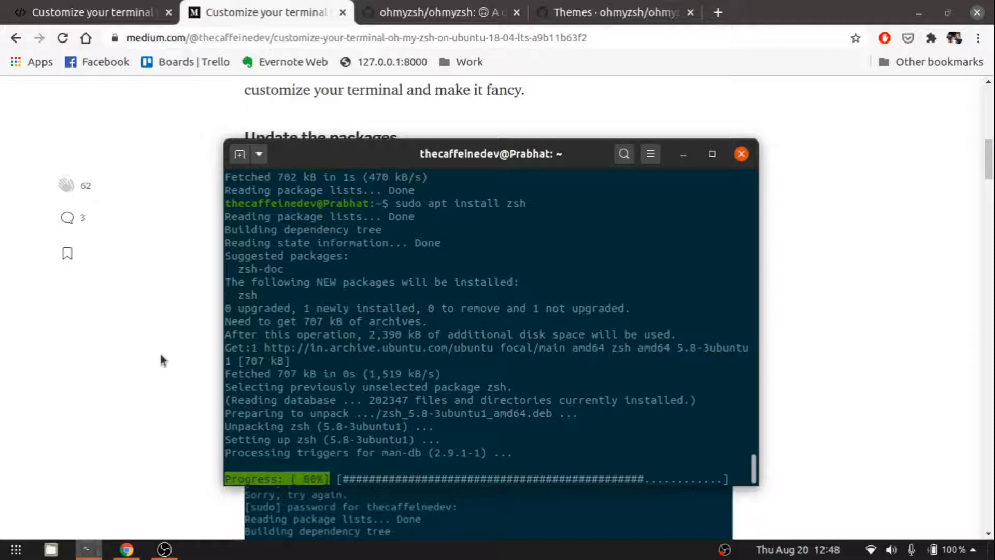
{"action": "left_click", "coordinate": [741, 154]}
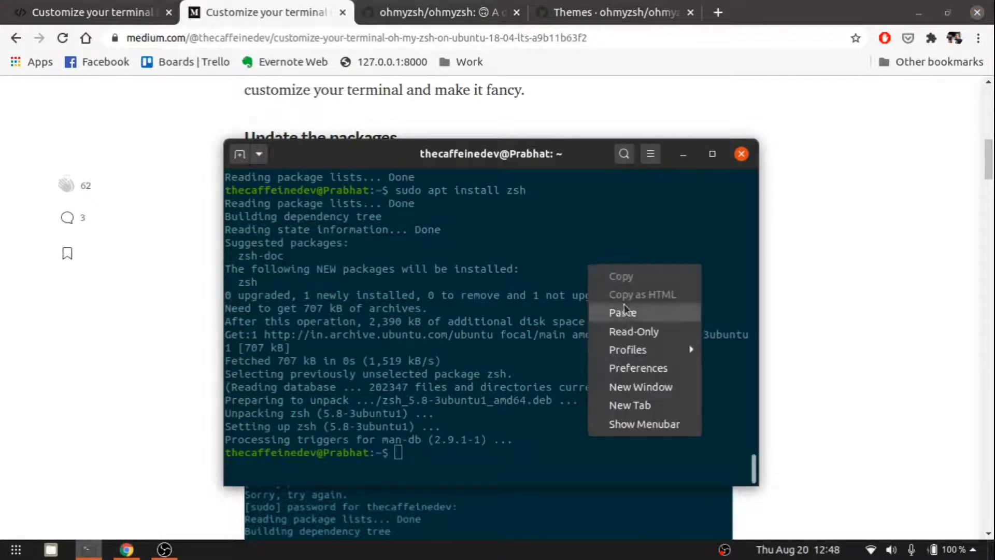
{"action": "left_click", "coordinate": [621, 312]}
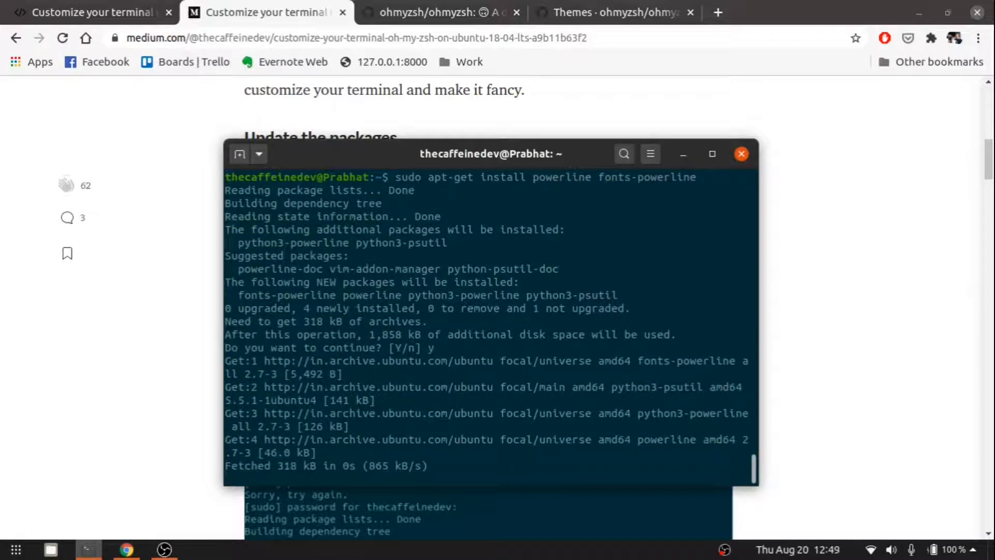
{"action": "scroll", "scroll_direction": "down", "scroll_amount": 3}
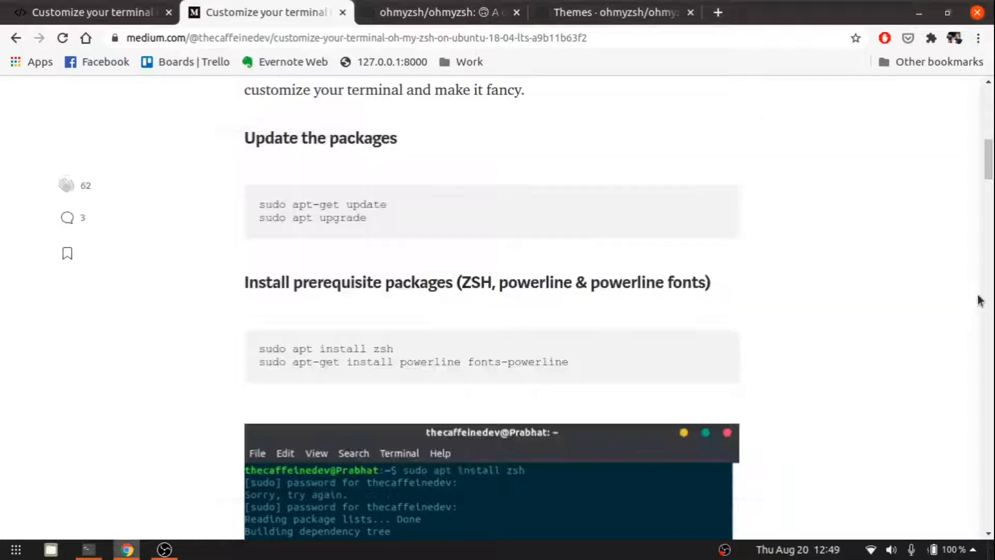
Look over the Oh My Zsh repository readme on GitHub and return to the tutorial.
{"action": "scroll", "scroll_direction": "down", "scroll_amount": 3}
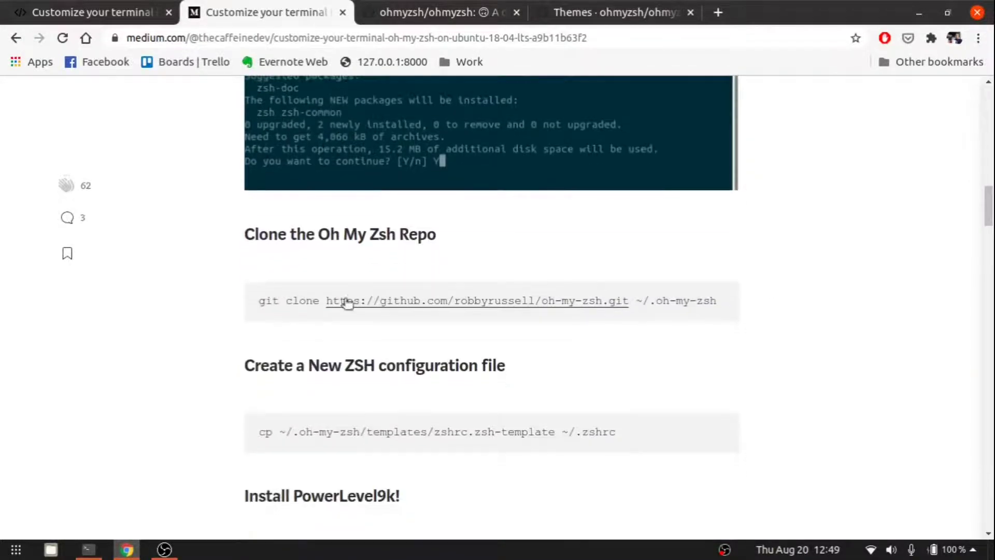
{"action": "mouse_move", "coordinate": [565, 327]}
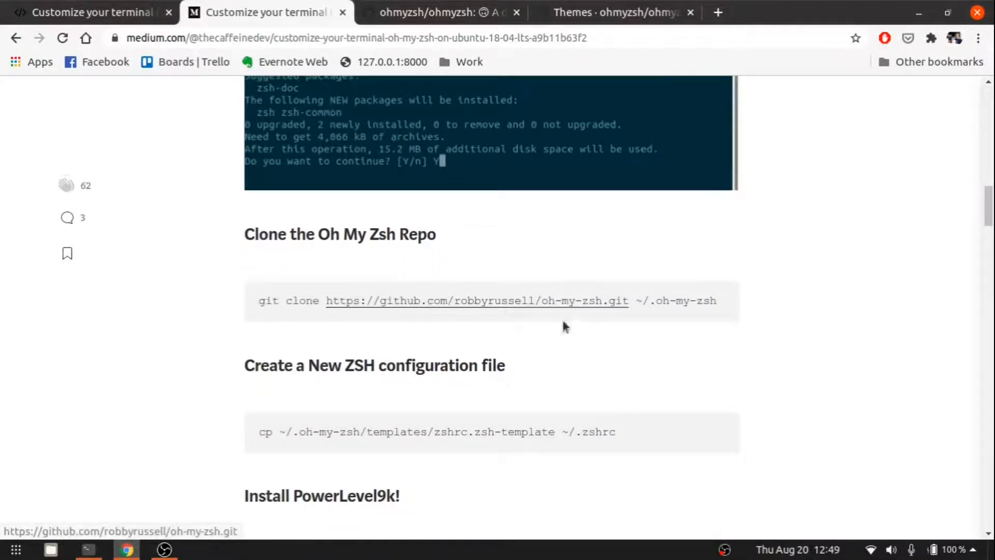
{"action": "left_click", "coordinate": [431, 12]}
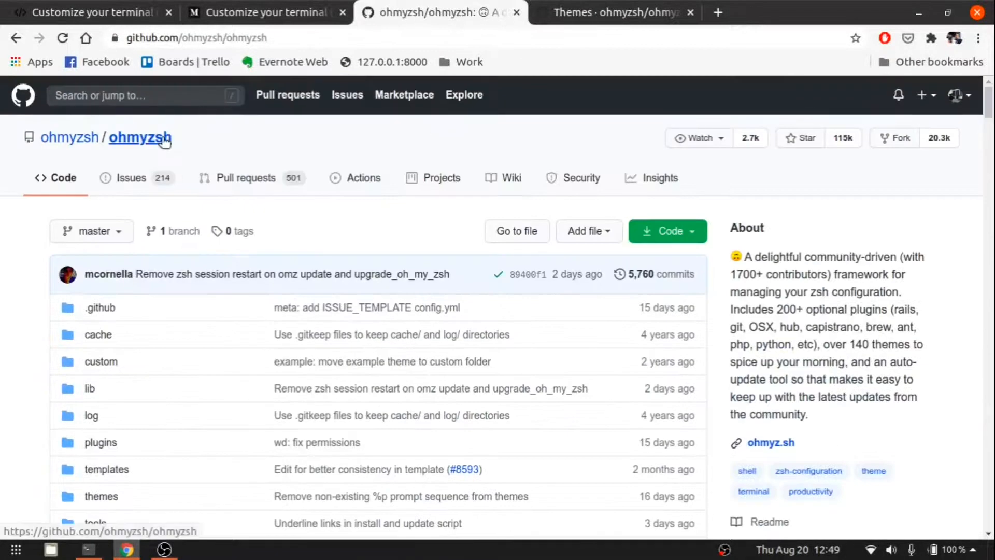
{"action": "scroll", "scroll_direction": "down", "scroll_amount": 3}
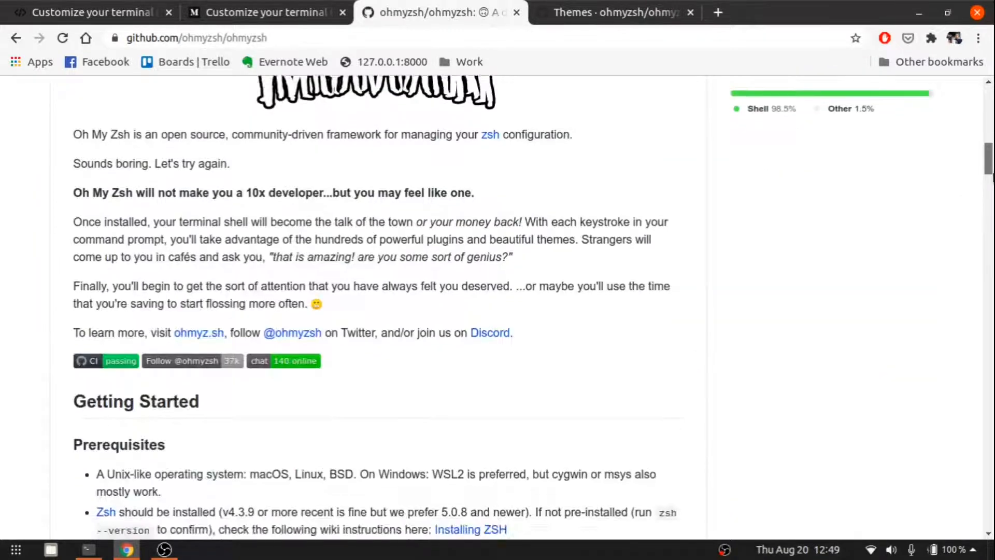
{"action": "left_click", "coordinate": [265, 12]}
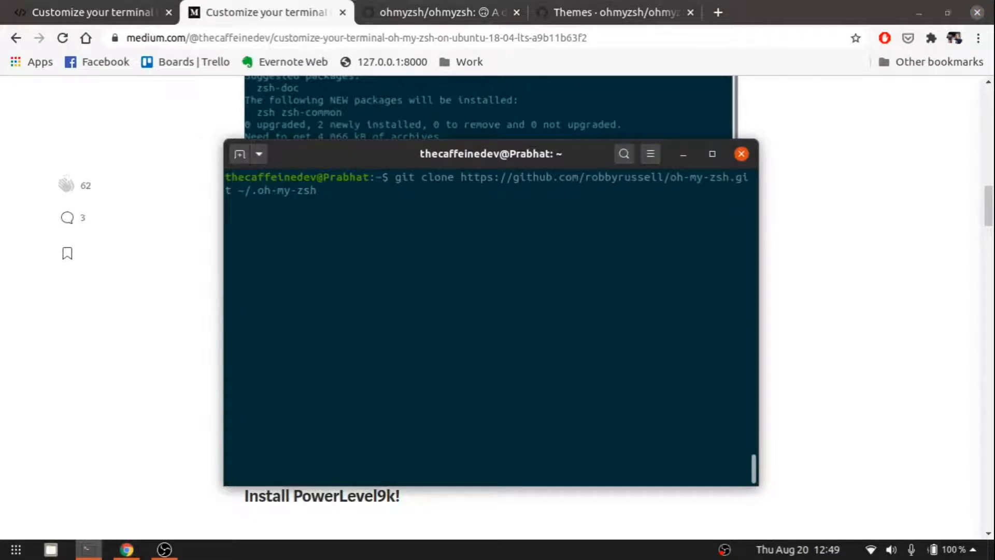
Clone Oh My Zsh and copy its zshrc template to ~/.zshrc.
{"action": "key", "text": "Return"}
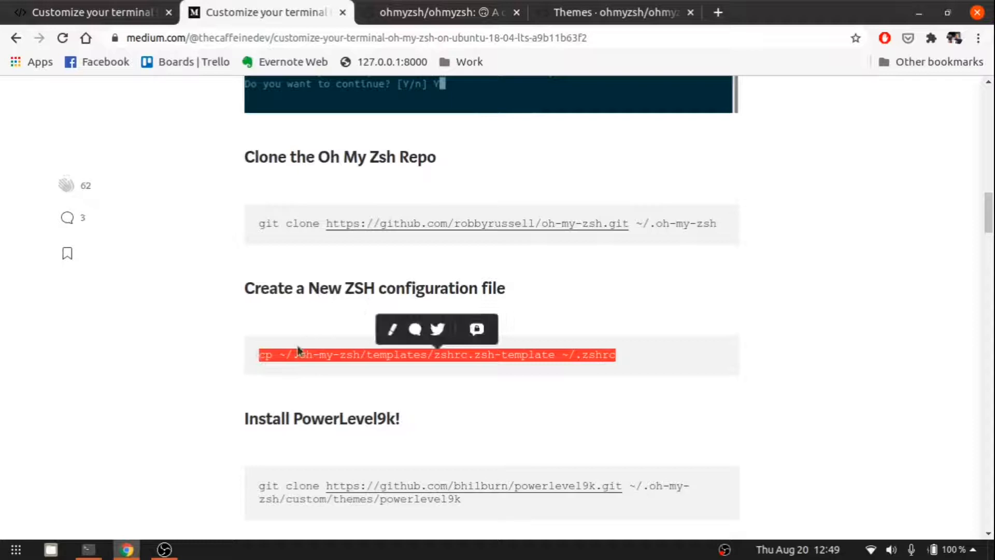
{"action": "right_click", "coordinate": [393, 320]}
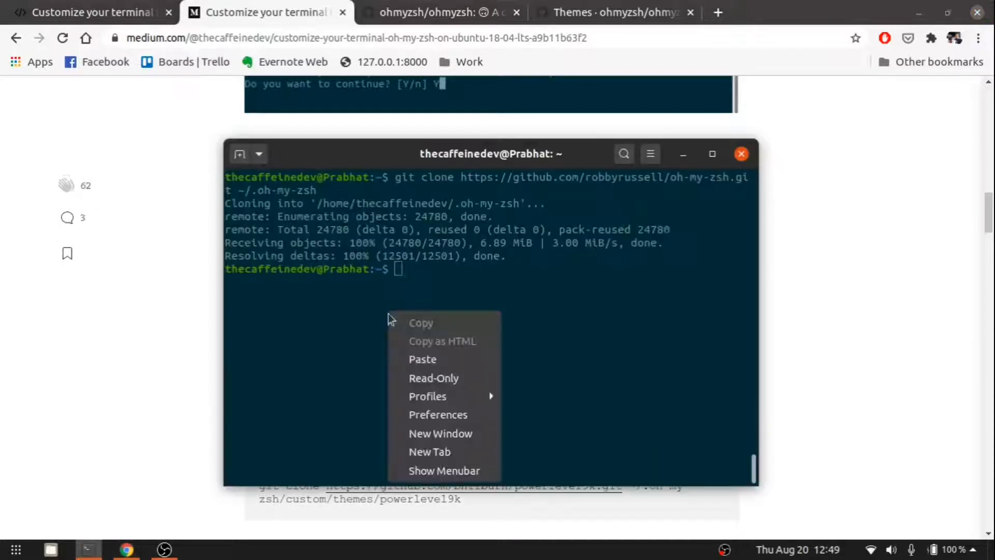
{"action": "left_click", "coordinate": [423, 358]}
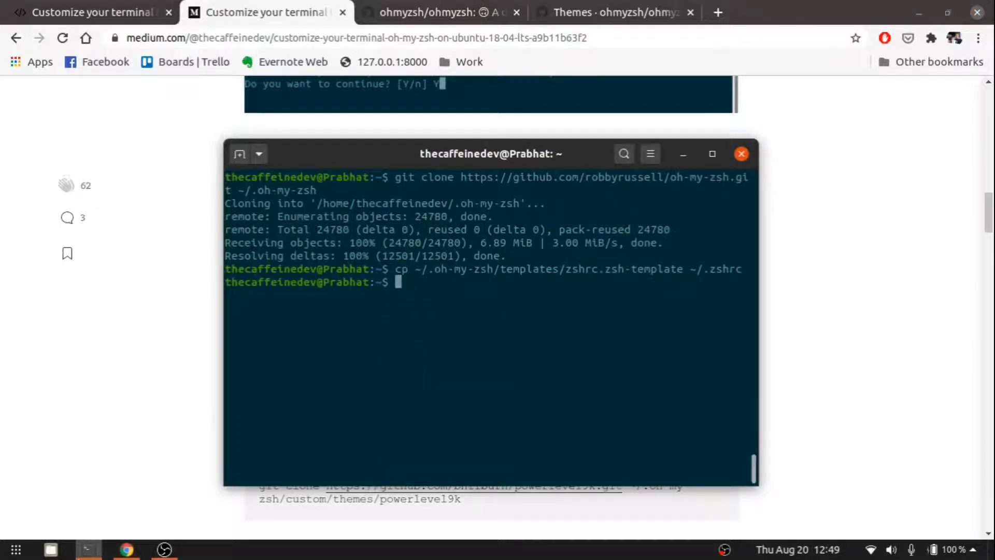
{"action": "left_click", "coordinate": [741, 154]}
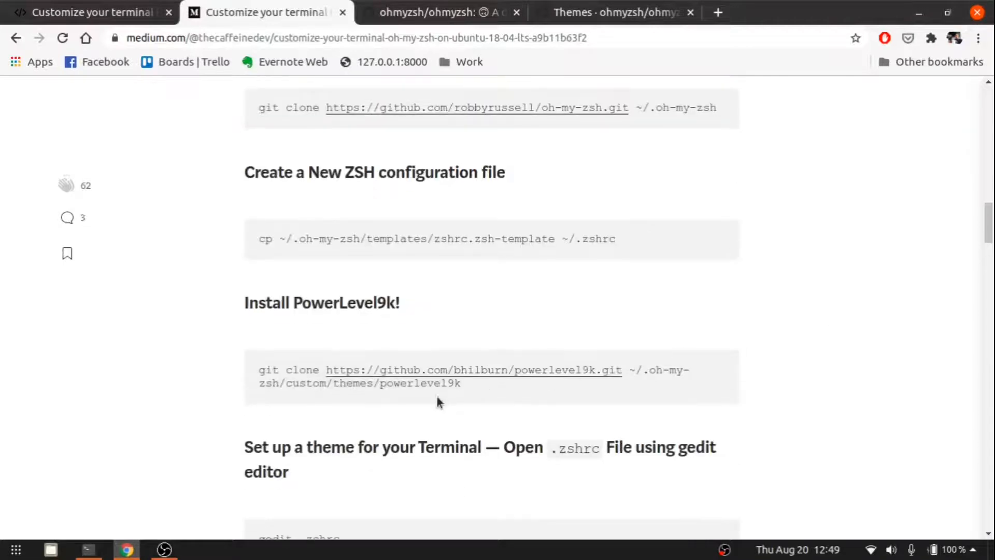
{"action": "mouse_move", "coordinate": [295, 361]}
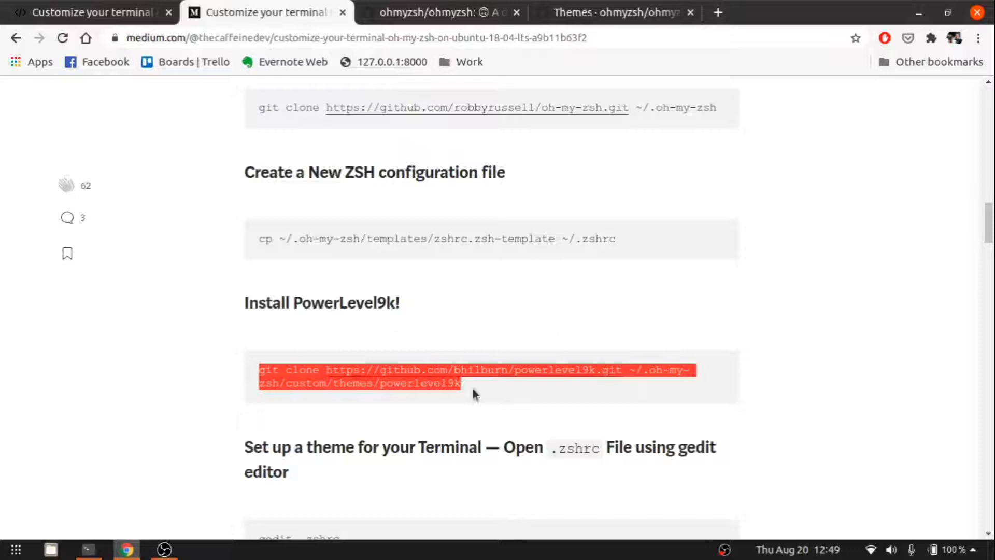
Clone the powerlevel9k theme into Oh My Zsh's custom/themes folder.
{"action": "left_click", "coordinate": [87, 549]}
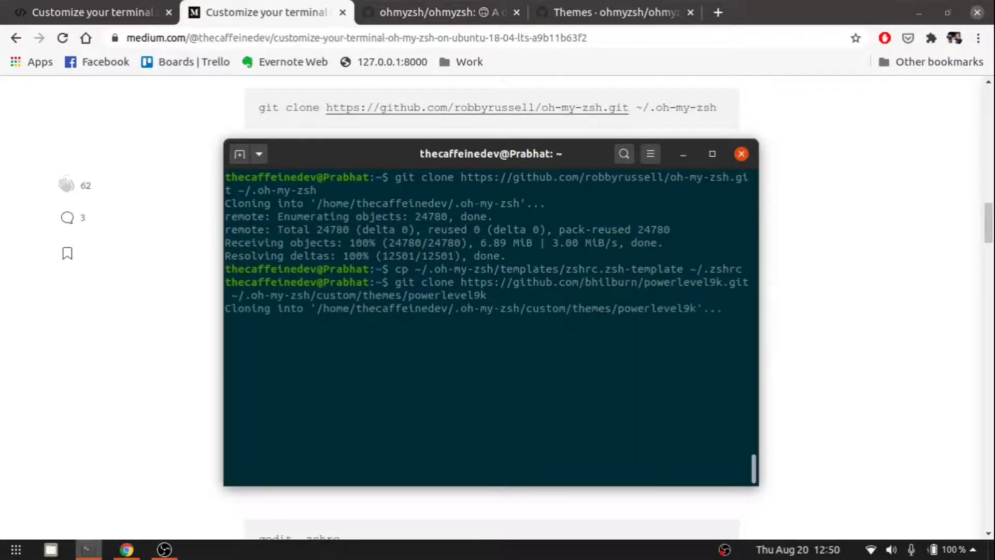
{"action": "left_click", "coordinate": [741, 154]}
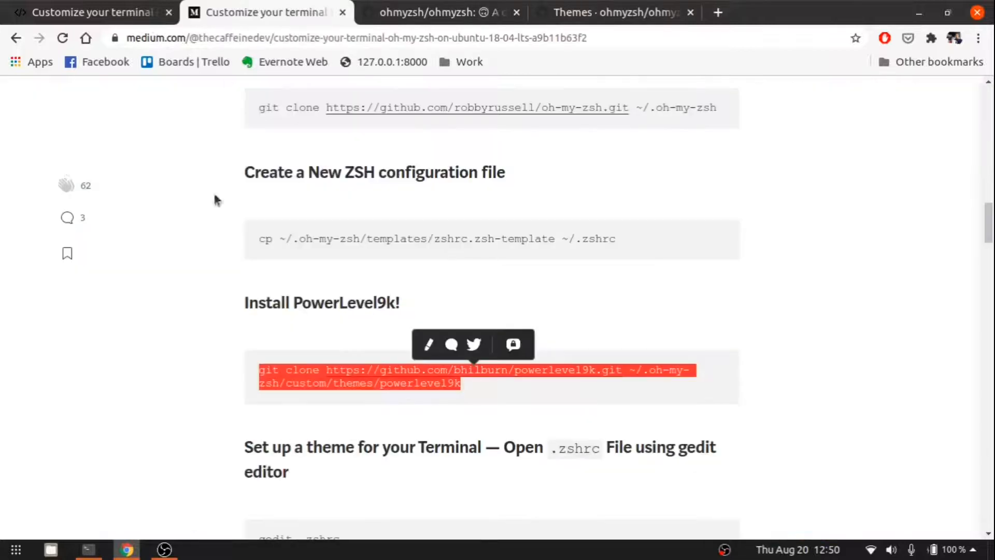
{"action": "left_click", "coordinate": [89, 549]}
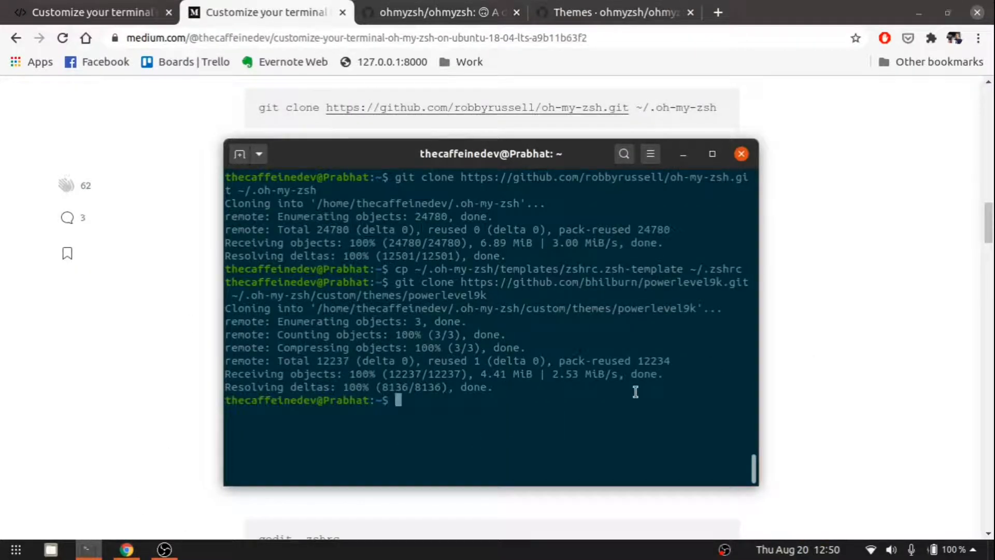
{"action": "left_click", "coordinate": [740, 153]}
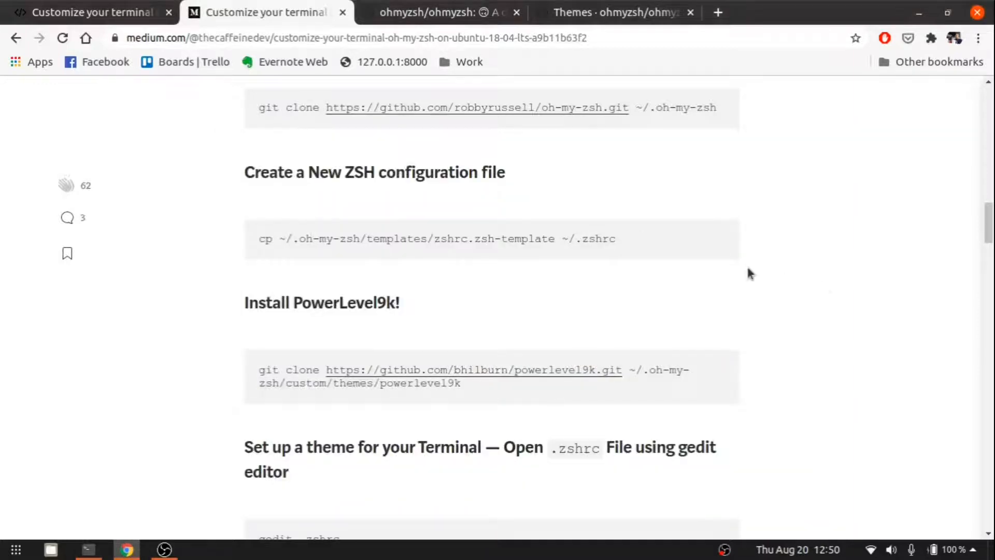
Run gedit .zshrc from the article and bring up the powerlevel9k theme lines to add.
{"action": "scroll", "scroll_direction": "down", "scroll_amount": 3}
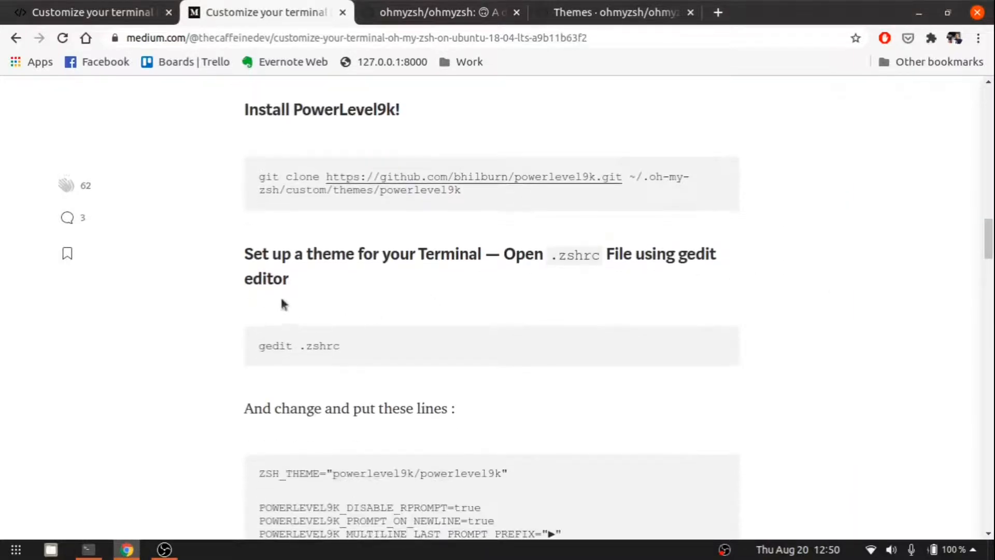
{"action": "mouse_move", "coordinate": [373, 354]}
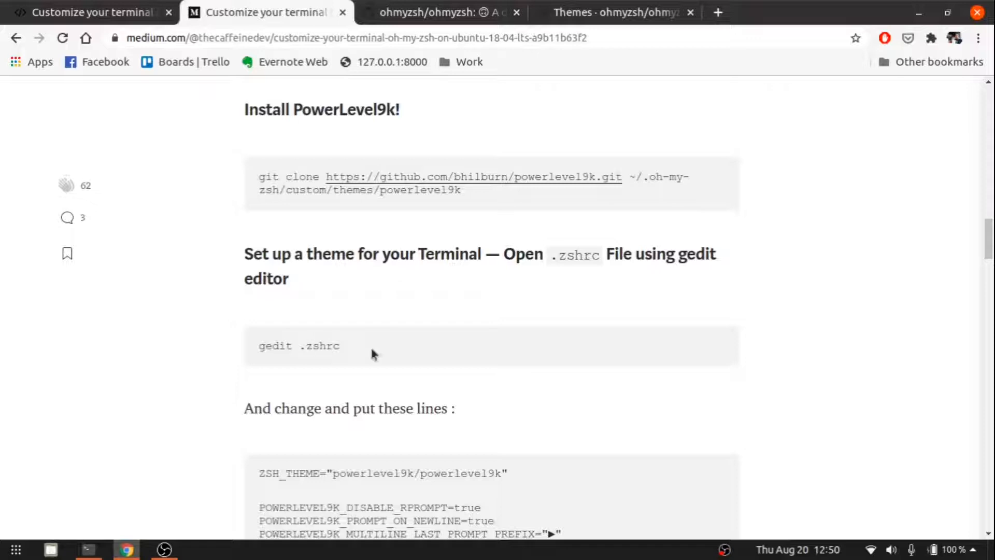
{"action": "double_click", "coordinate": [298, 345]}
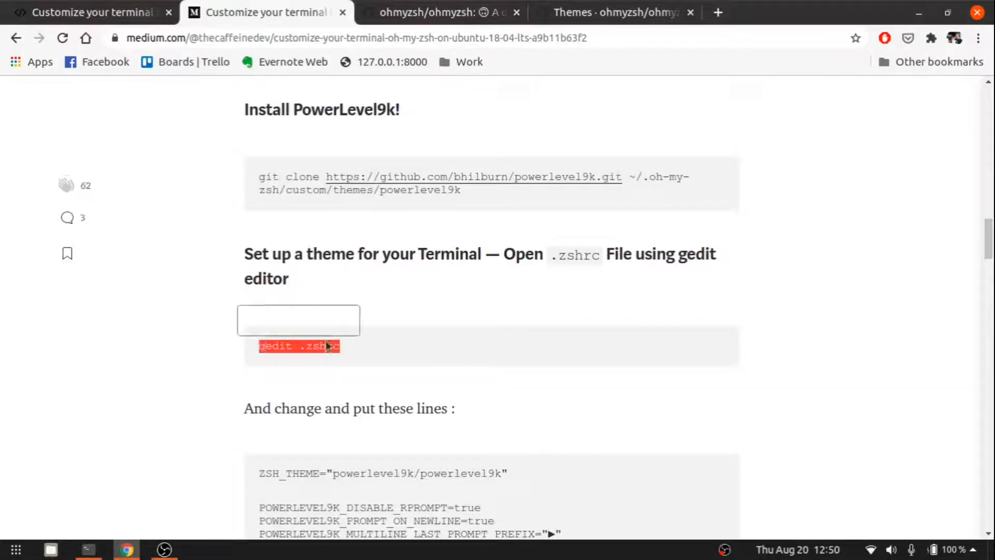
{"action": "double_click", "coordinate": [298, 346]}
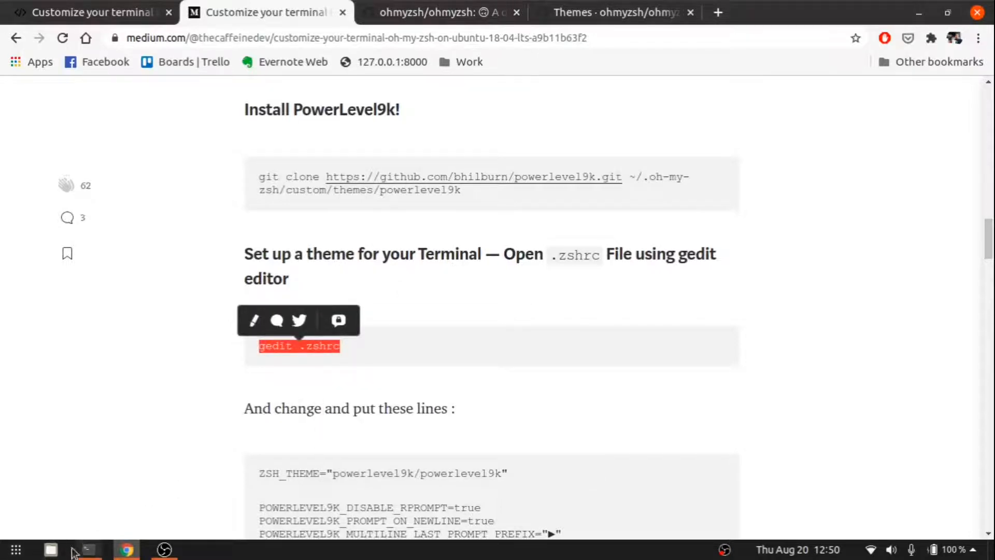
{"action": "left_click", "coordinate": [88, 549]}
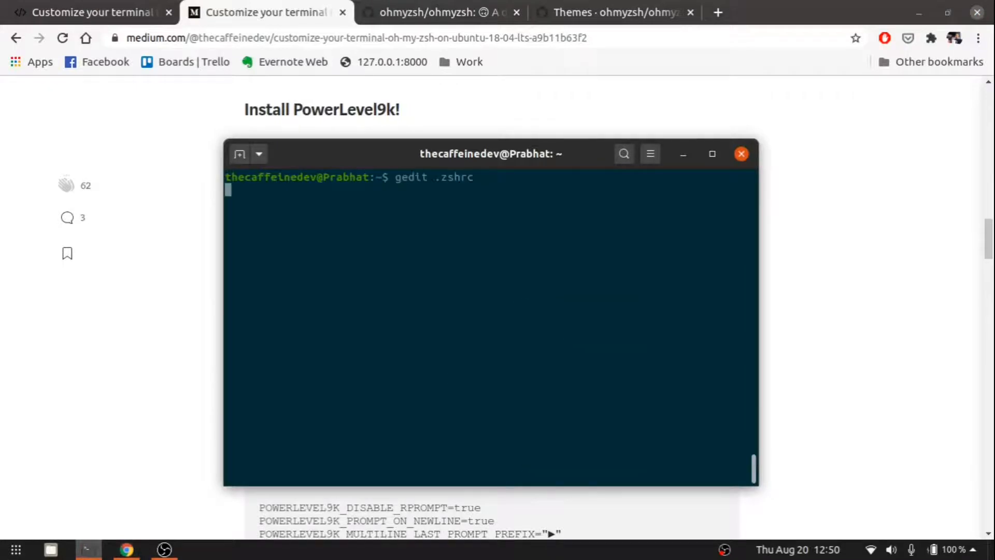
{"action": "key", "text": "Return"}
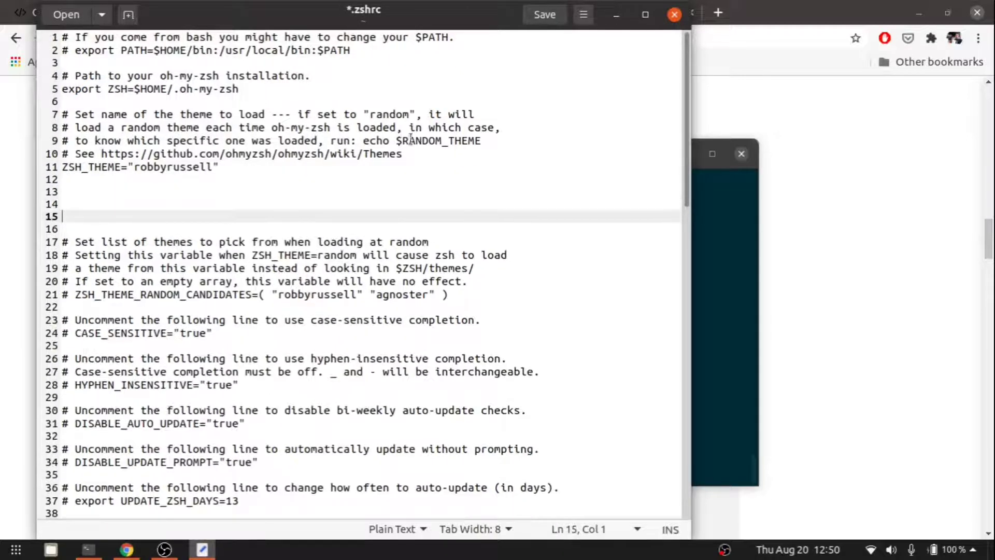
{"action": "left_click", "coordinate": [126, 549]}
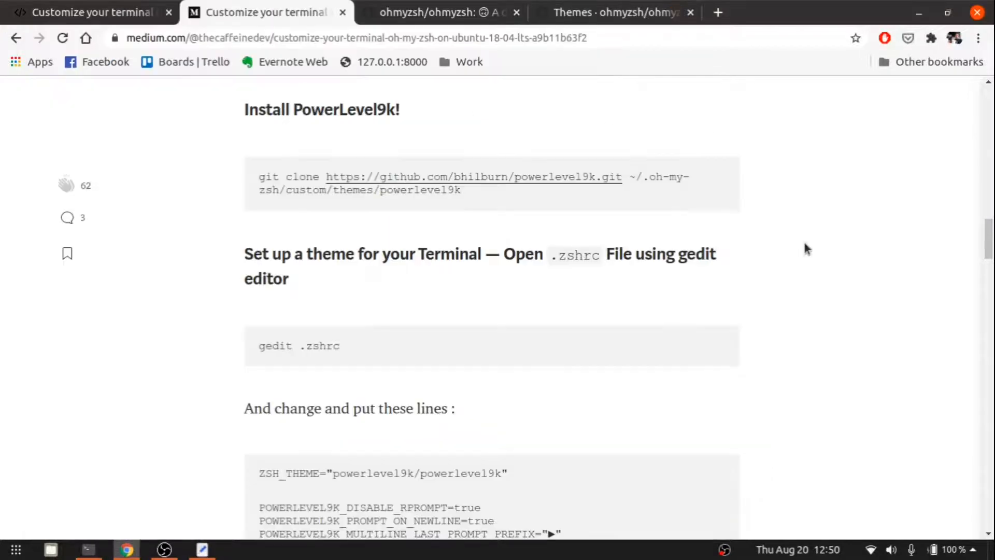
{"action": "scroll", "scroll_direction": "down", "scroll_amount": 3}
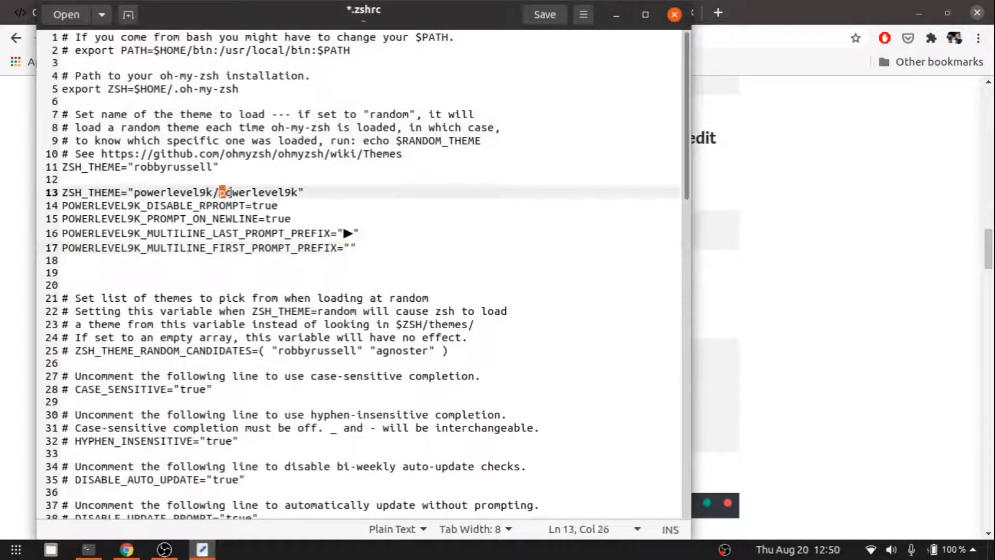
Comment out ZSH_THEME="robbyrussell" in .zshrc with a leading #.
{"action": "left_click", "coordinate": [62, 167]}
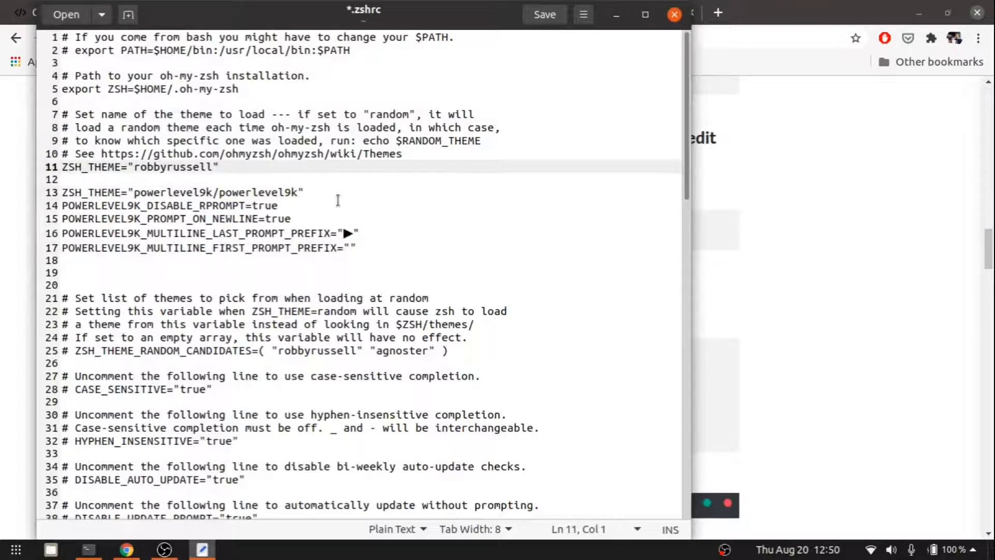
{"action": "type", "text": "#"}
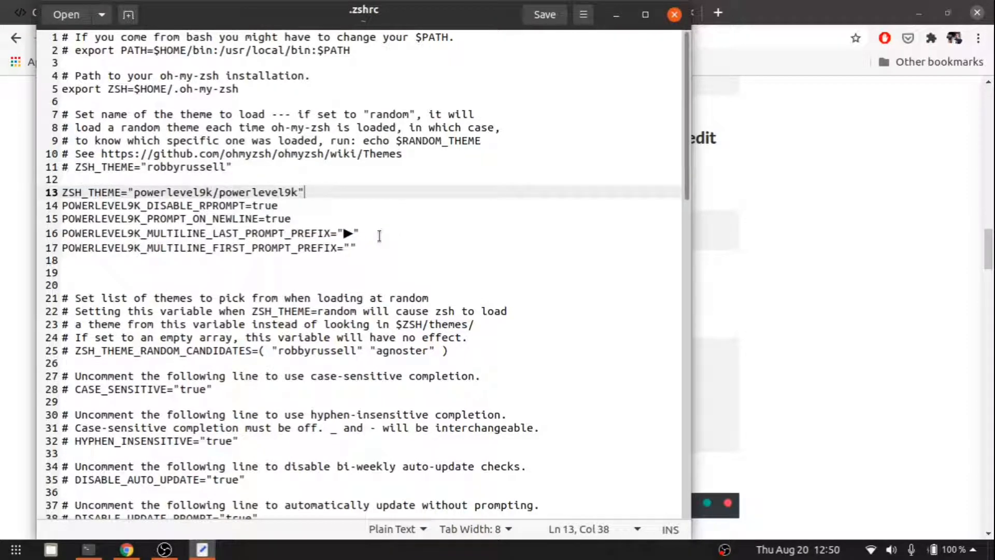
{"action": "left_click", "coordinate": [357, 248]}
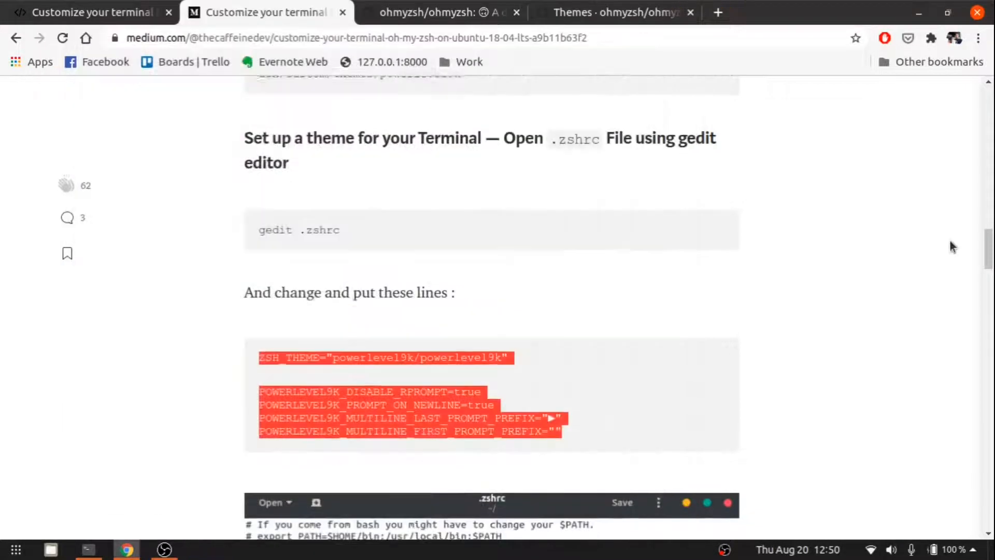
Run chsh -s /bin/zsh with the password to make zsh the default shell, then reopen the terminal after restart.
{"action": "scroll", "scroll_direction": "down", "scroll_amount": 3}
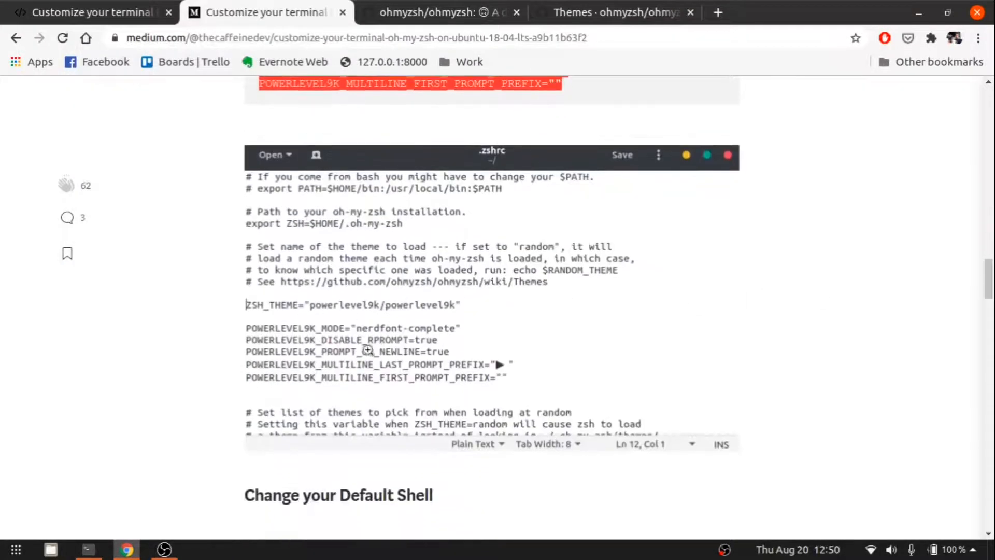
{"action": "scroll", "scroll_direction": "down", "scroll_amount": 3}
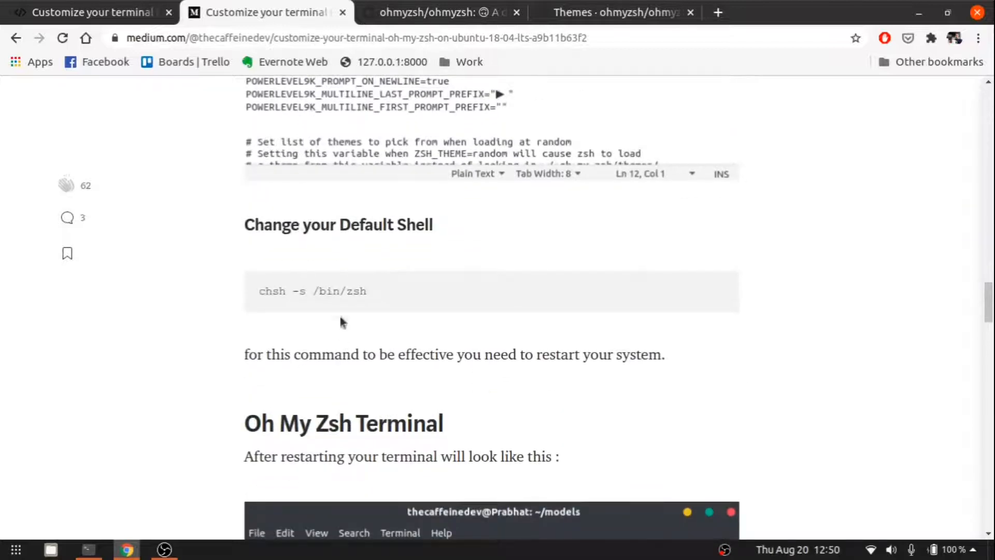
{"action": "right_click", "coordinate": [311, 291]}
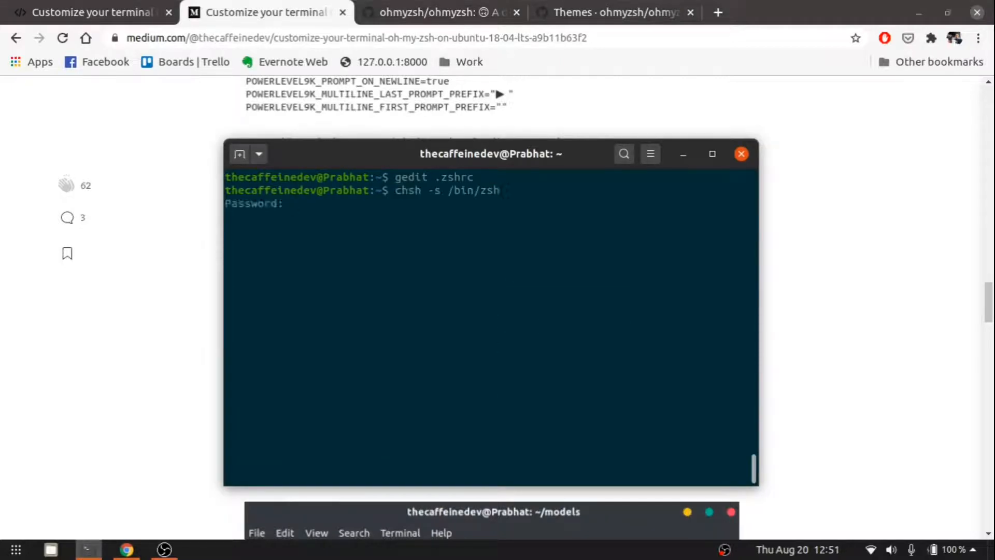
{"action": "key", "text": "Return"}
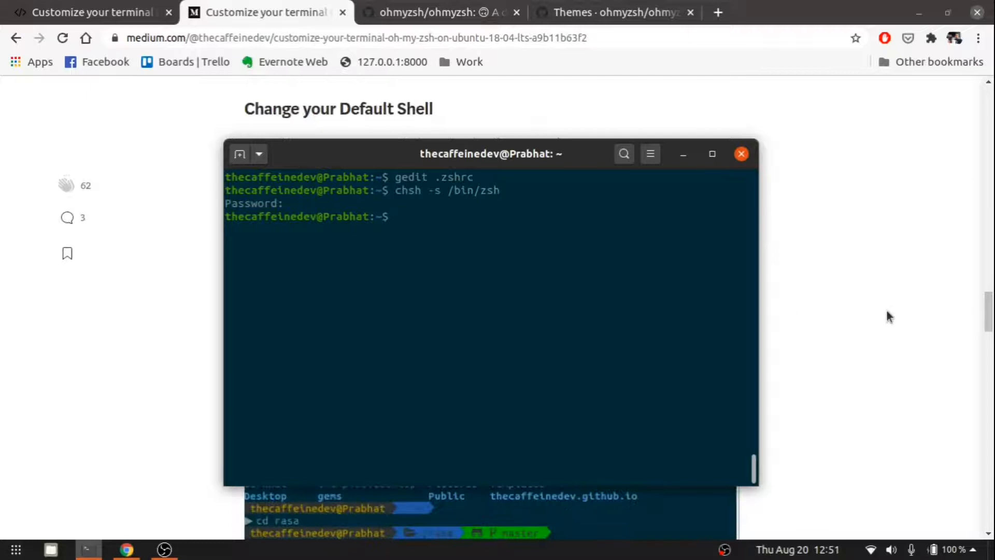
{"action": "scroll", "scroll_direction": "down", "scroll_amount": 3}
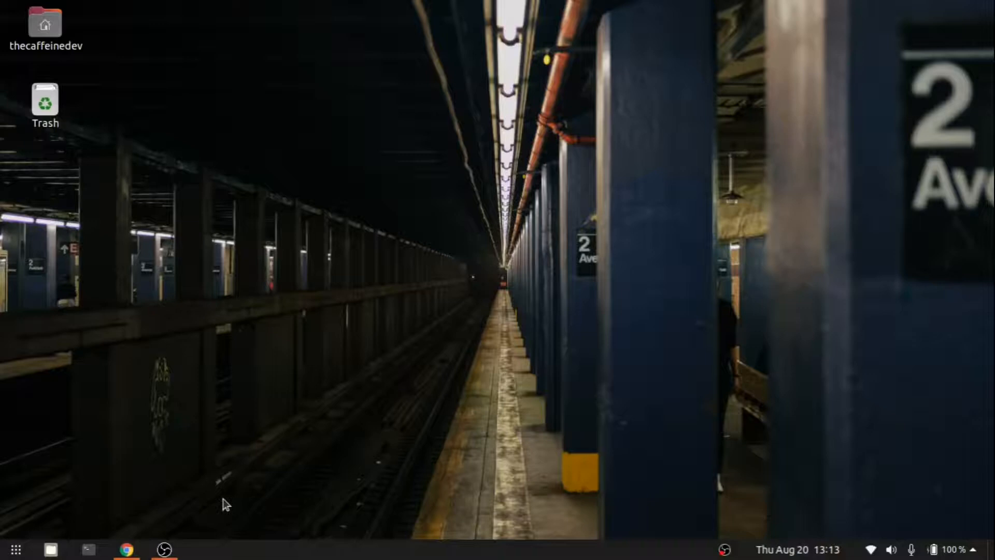
{"action": "left_click", "coordinate": [87, 548]}
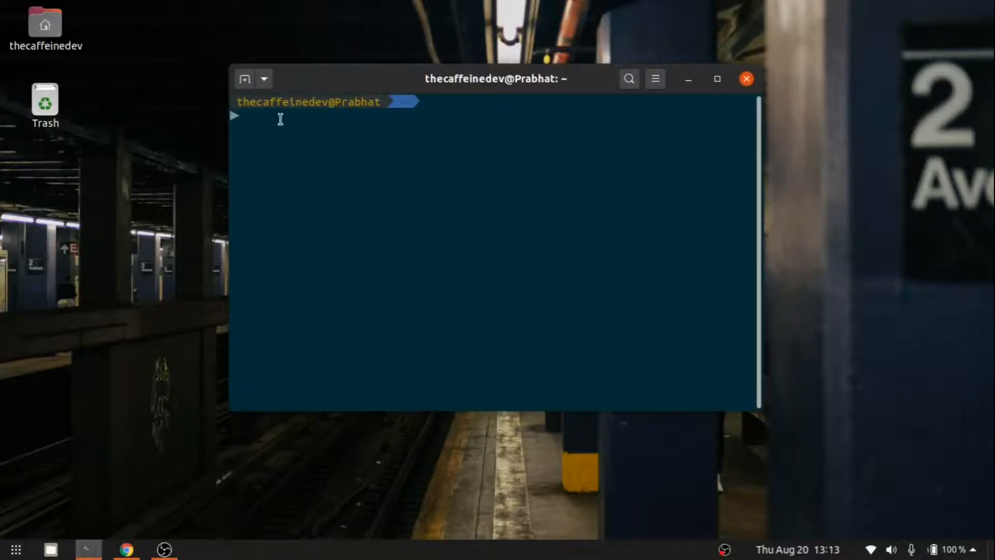
{"action": "mouse_move", "coordinate": [432, 165]}
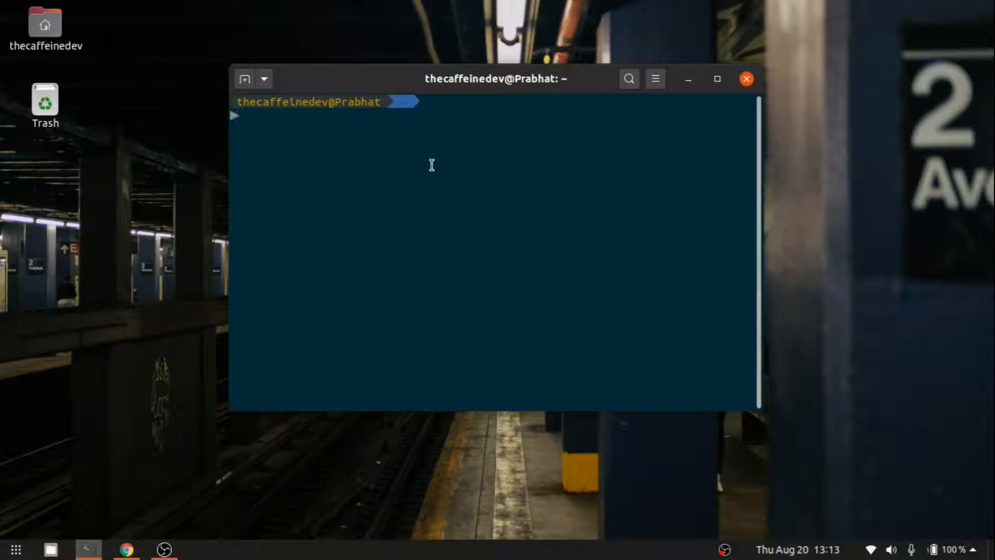
{"action": "mouse_move", "coordinate": [500, 152]}
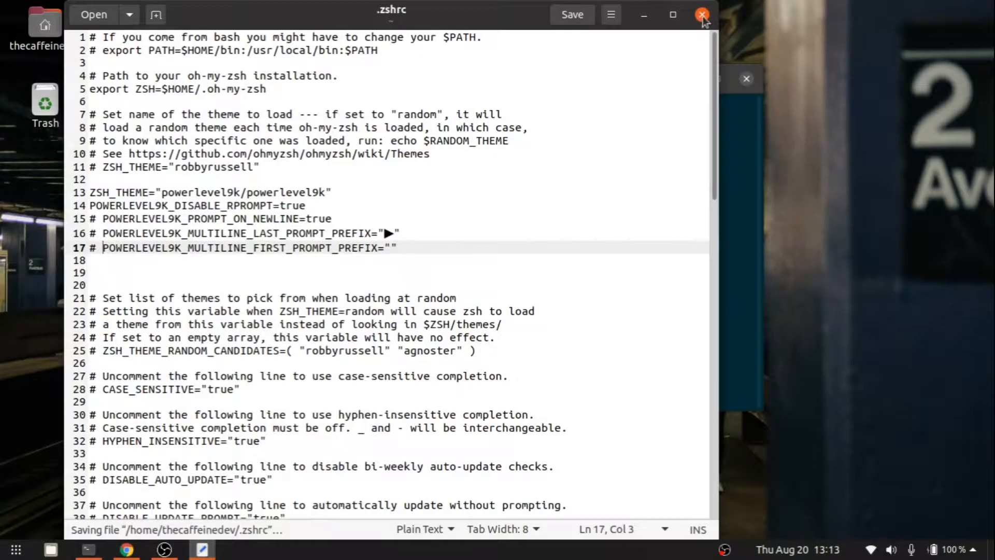
Close gedit after saving .zshrc with the multiline prompt lines commented out.
{"action": "left_click", "coordinate": [701, 14]}
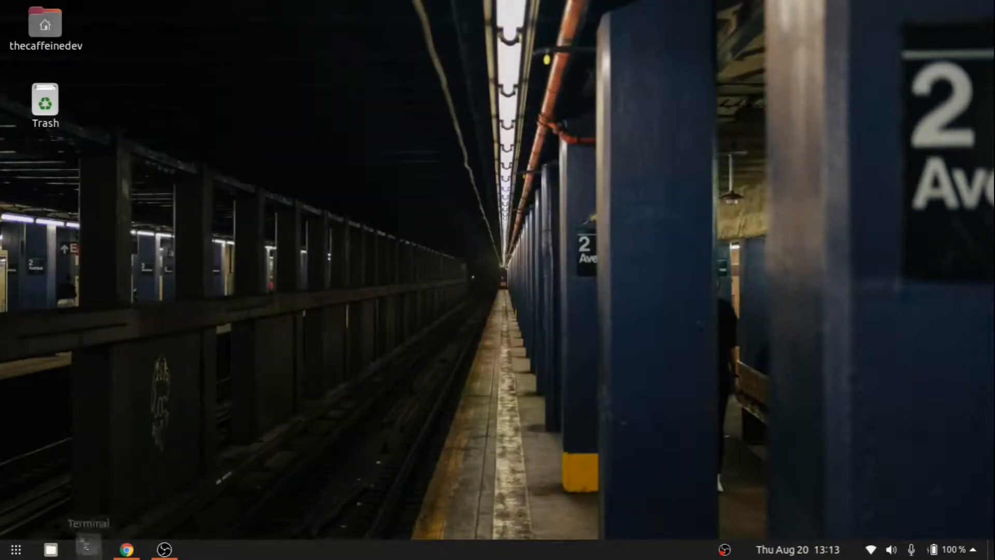
cd into dash-to-panel to see the git branch in the prompt, then cd .. back home.
{"action": "left_click", "coordinate": [87, 549]}
{"action": "type", "text": "ls"}
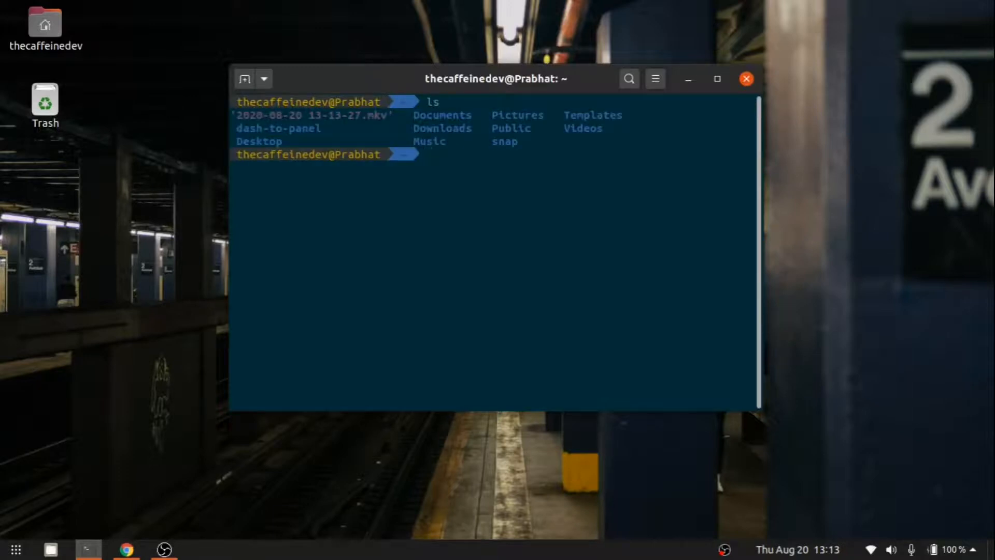
{"action": "type", "text": "cd"}
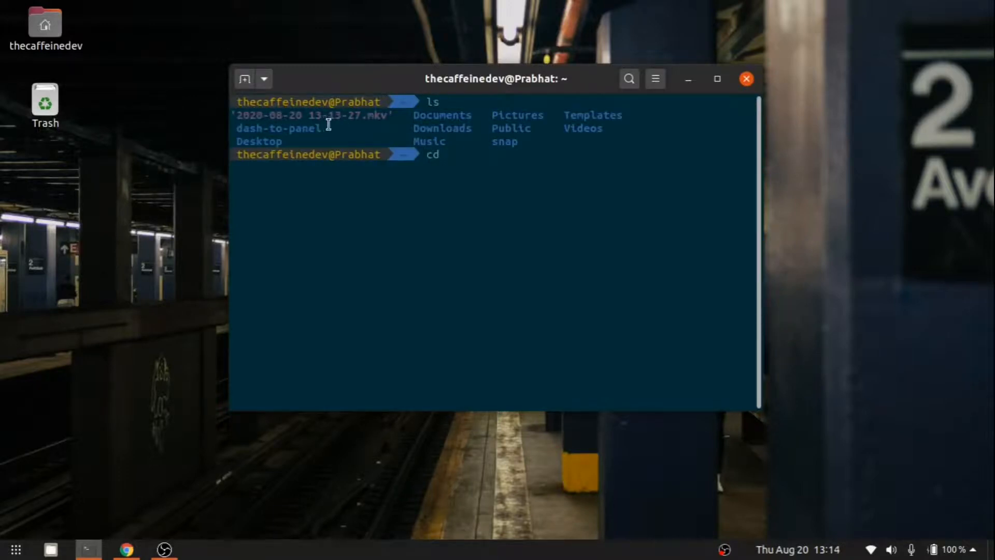
{"action": "double_click", "coordinate": [279, 128]}
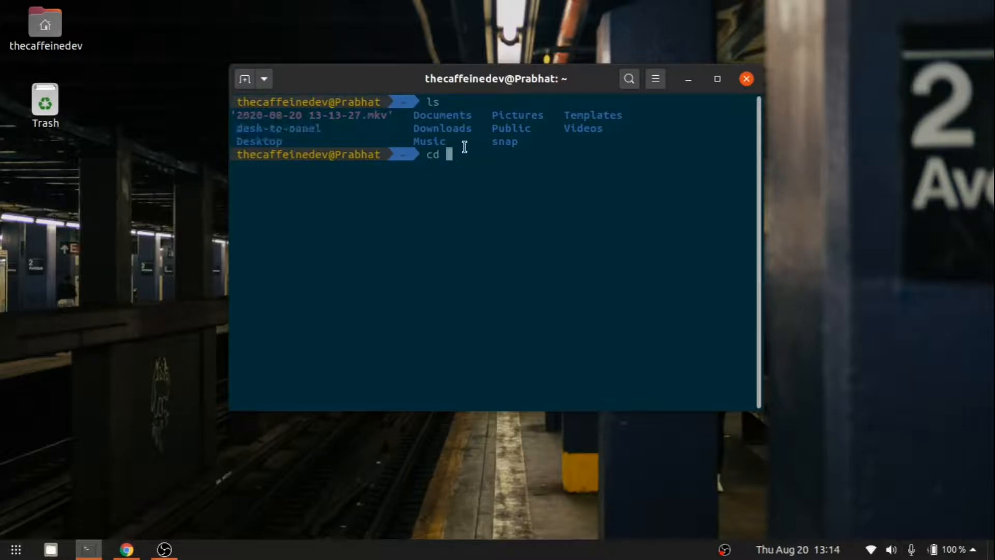
{"action": "mouse_move", "coordinate": [611, 189]}
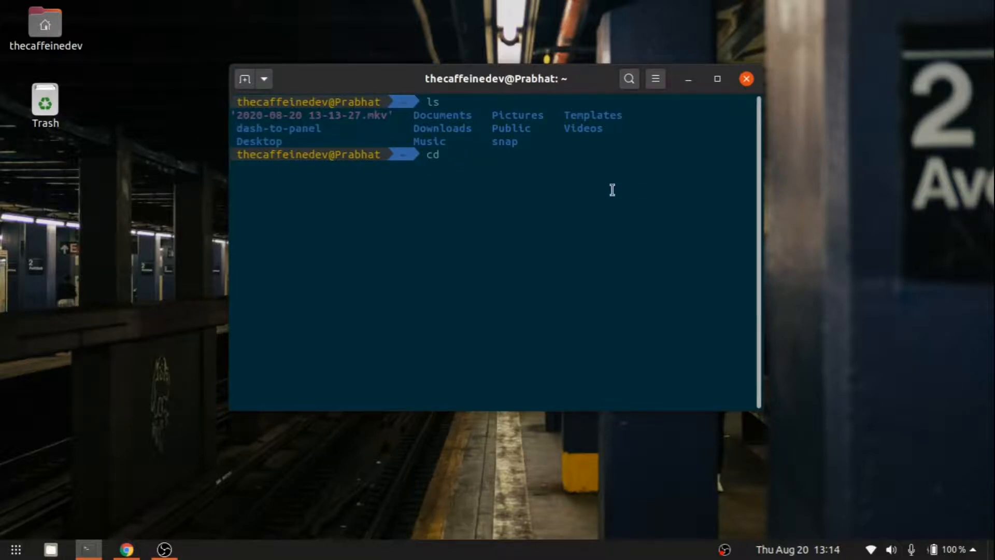
{"action": "type", "text": "da"}
{"action": "type", "text": "ls"}
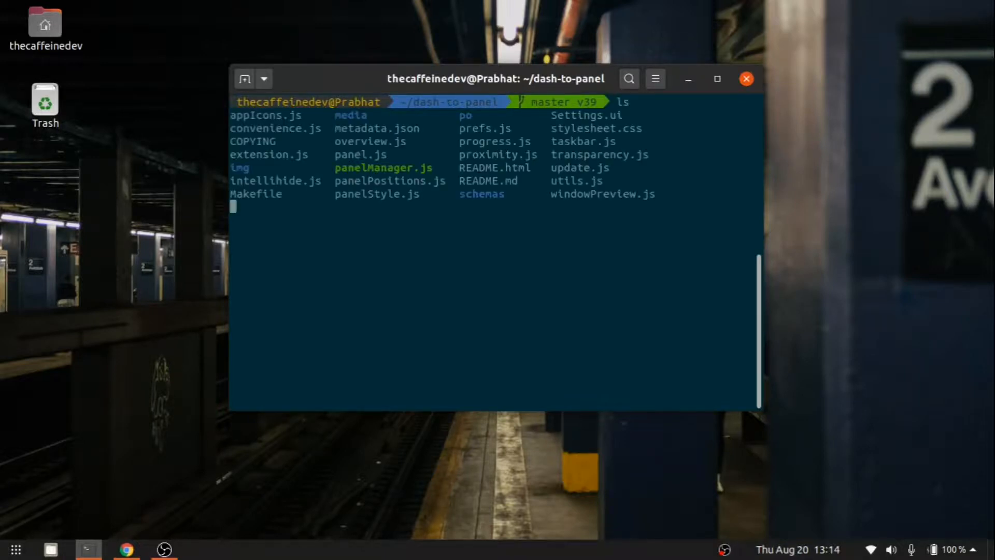
{"action": "type", "text": "cd .."}
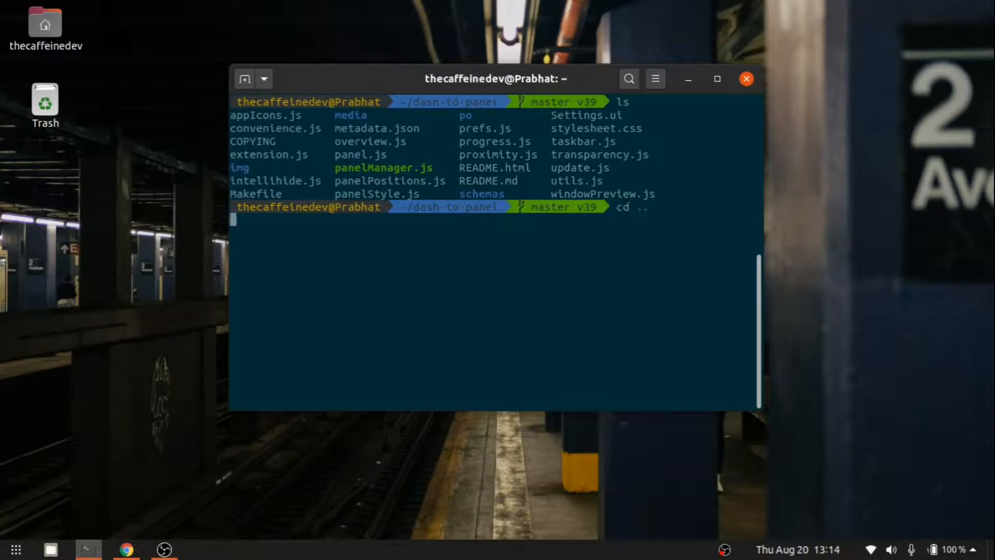
{"action": "key", "text": "Return"}
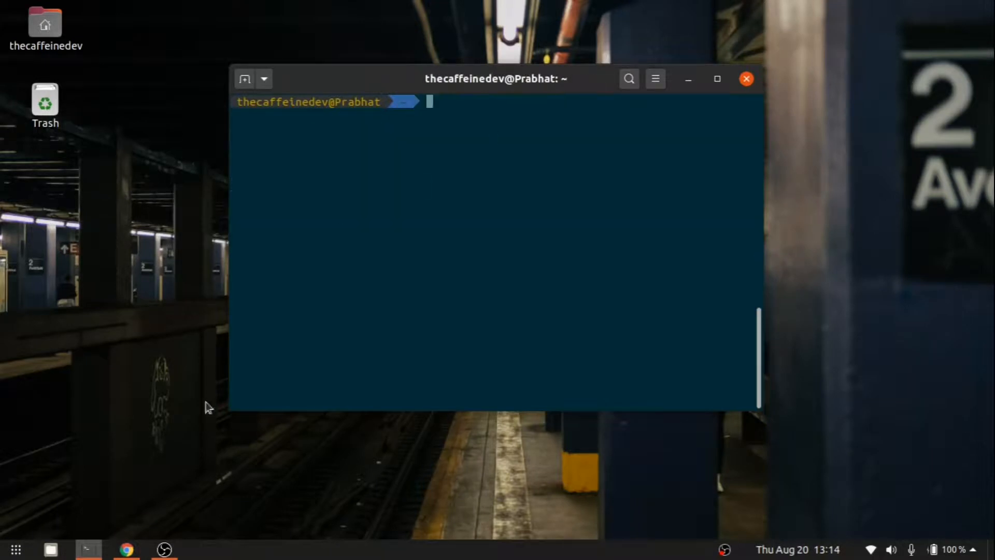
{"action": "mouse_move", "coordinate": [126, 549]}
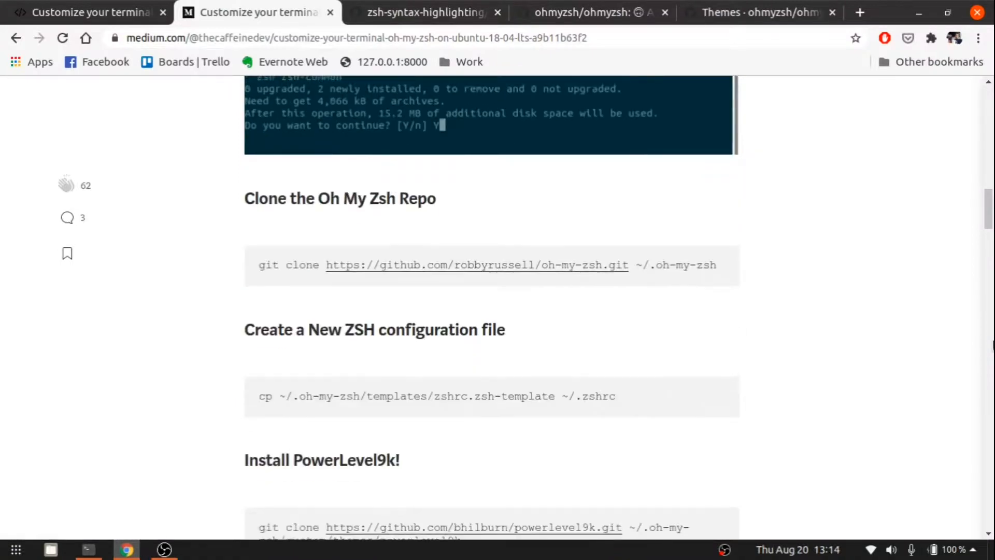
Follow the article's zsh-syntax-highlighting step, then list the home folder with ls in a fresh terminal.
{"action": "scroll", "scroll_direction": "down", "scroll_amount": 3}
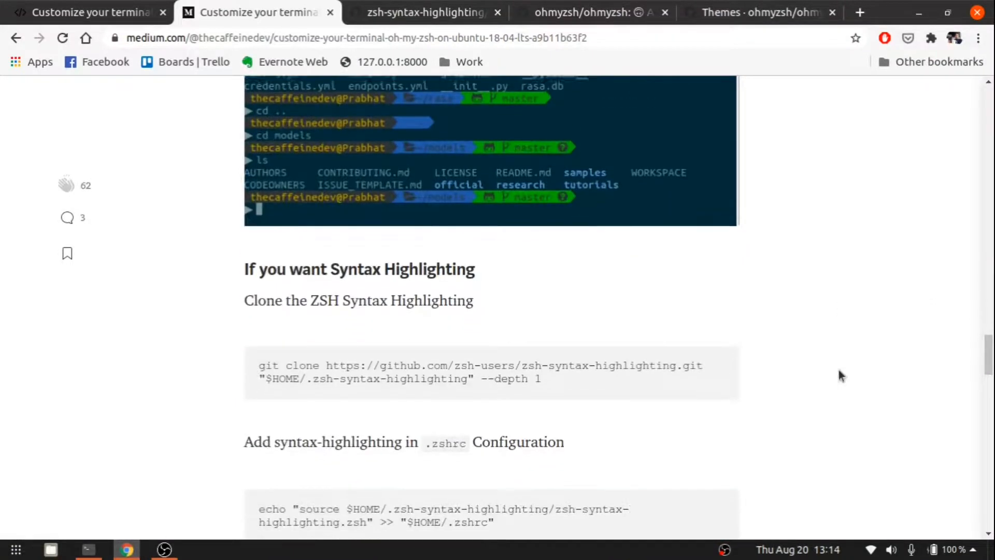
{"action": "scroll", "scroll_direction": "down", "scroll_amount": 3}
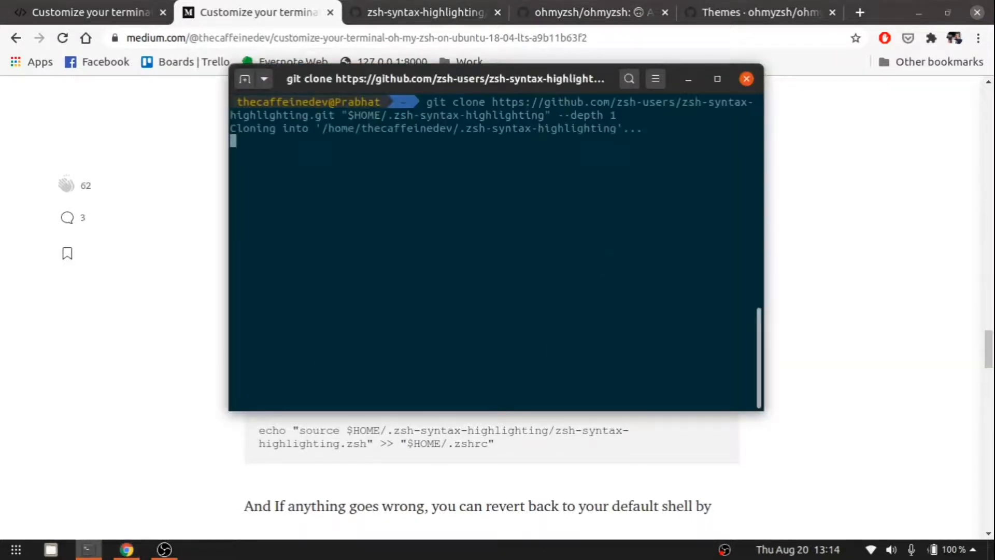
{"action": "mouse_move", "coordinate": [531, 252]}
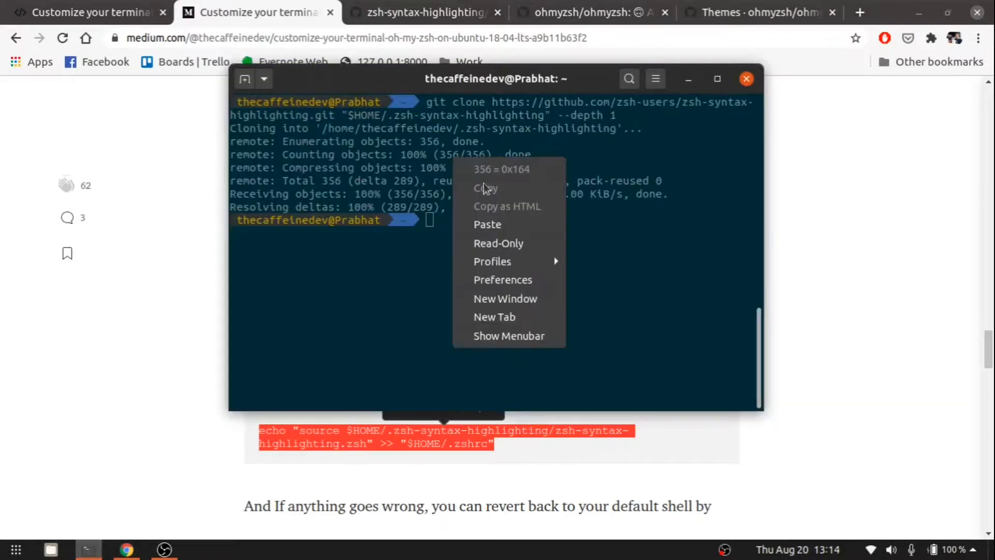
{"action": "left_click", "coordinate": [487, 224]}
{"action": "type", "text": "ls"}
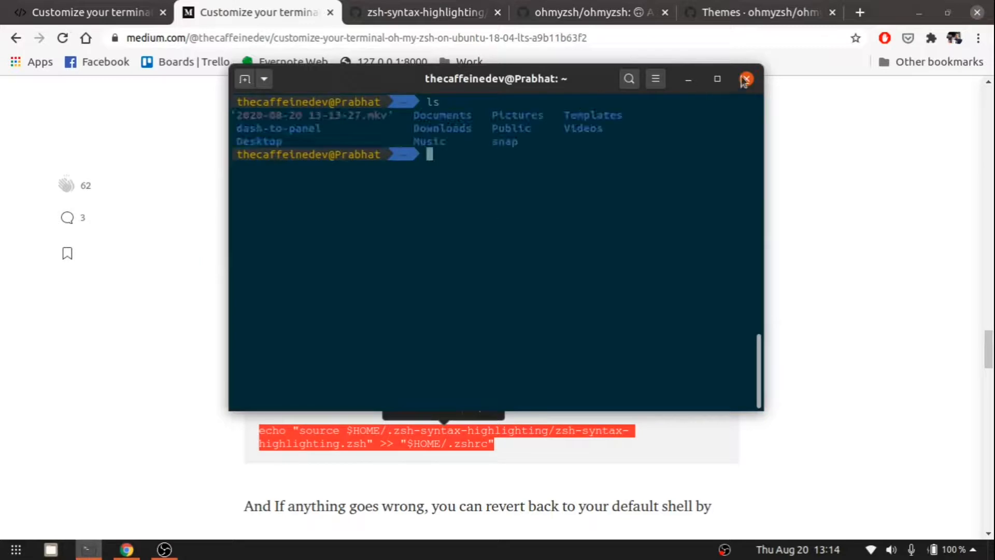
{"action": "left_click", "coordinate": [746, 79]}
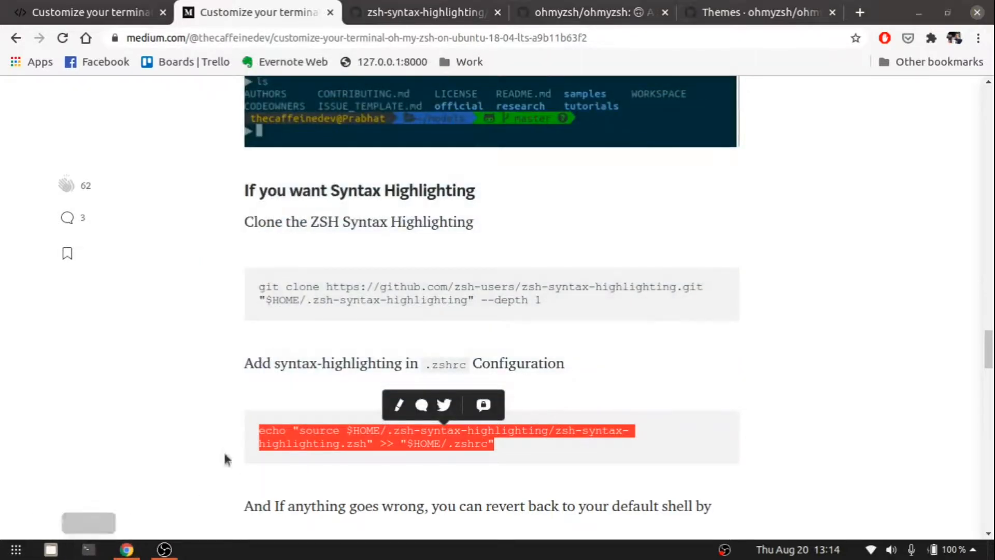
{"action": "left_click", "coordinate": [87, 549]}
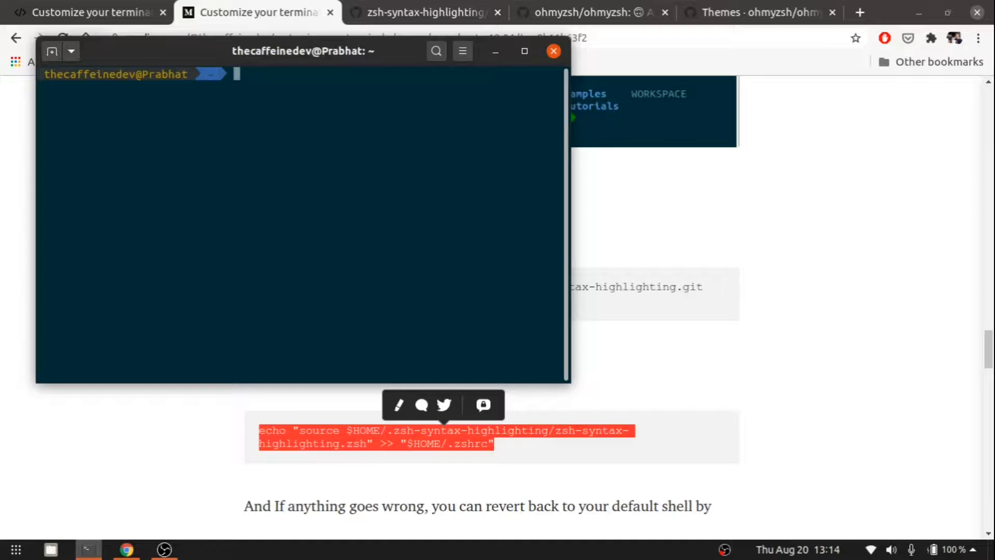
{"action": "type", "text": "ls"}
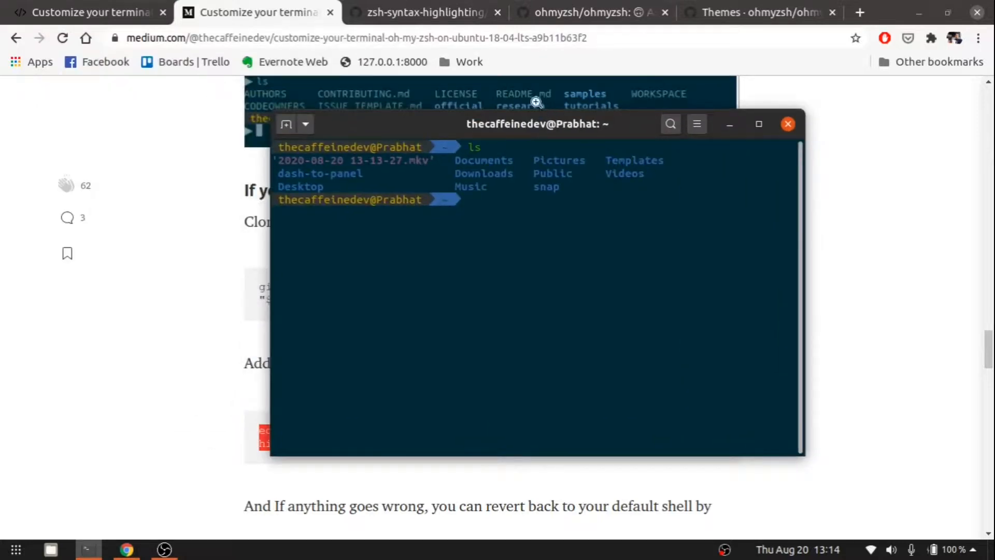
Check the Oh My Zsh themes wiki tab, then scroll the article back to its package update section.
{"action": "left_click", "coordinate": [758, 12]}
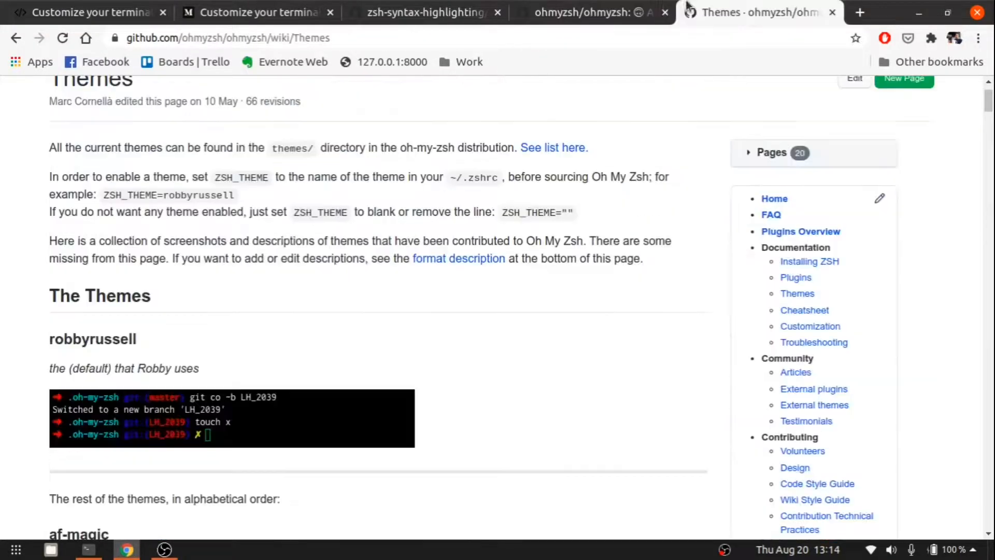
{"action": "left_click", "coordinate": [257, 12]}
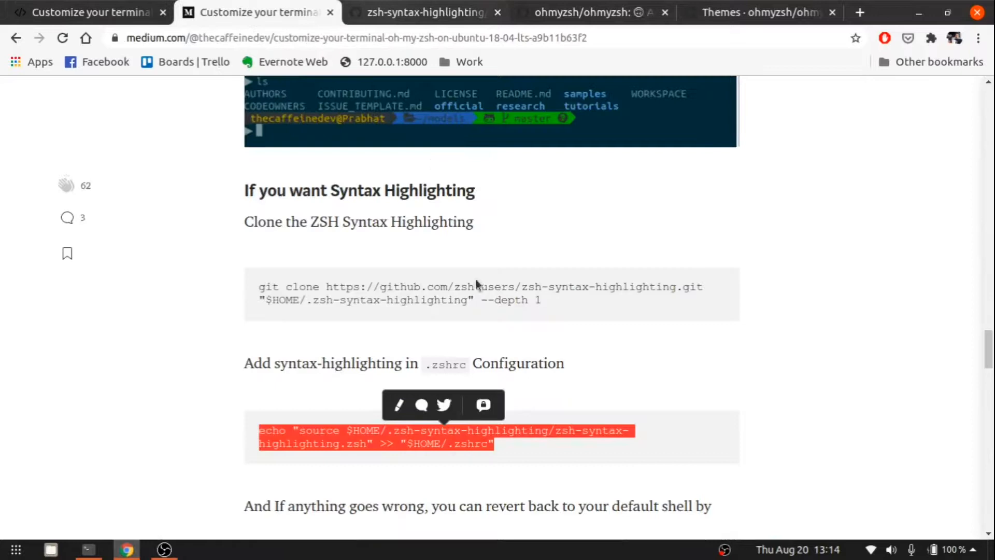
{"action": "scroll", "scroll_direction": "down", "scroll_amount": 3}
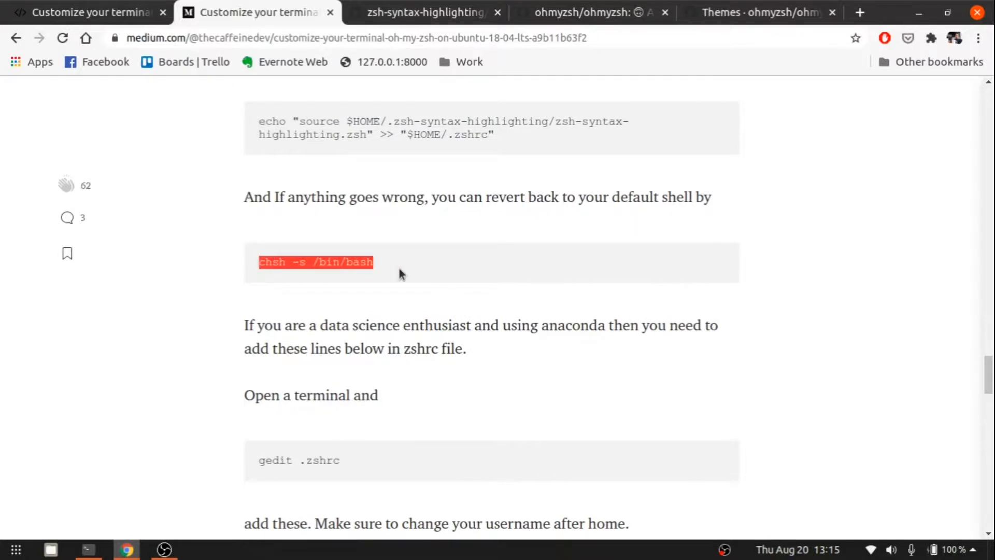
{"action": "left_click", "coordinate": [88, 549]}
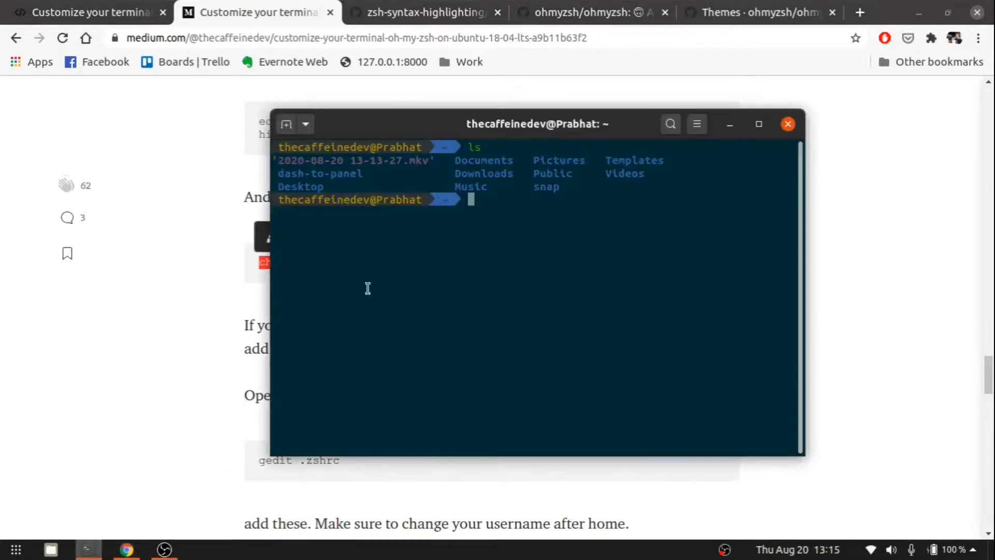
{"action": "left_click", "coordinate": [788, 123]}
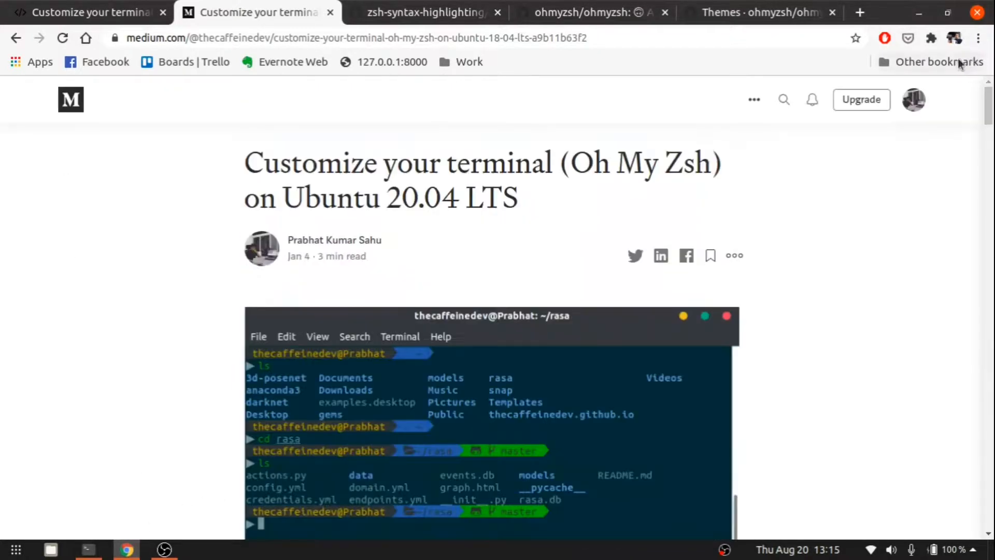
{"action": "scroll", "scroll_direction": "down", "scroll_amount": 3}
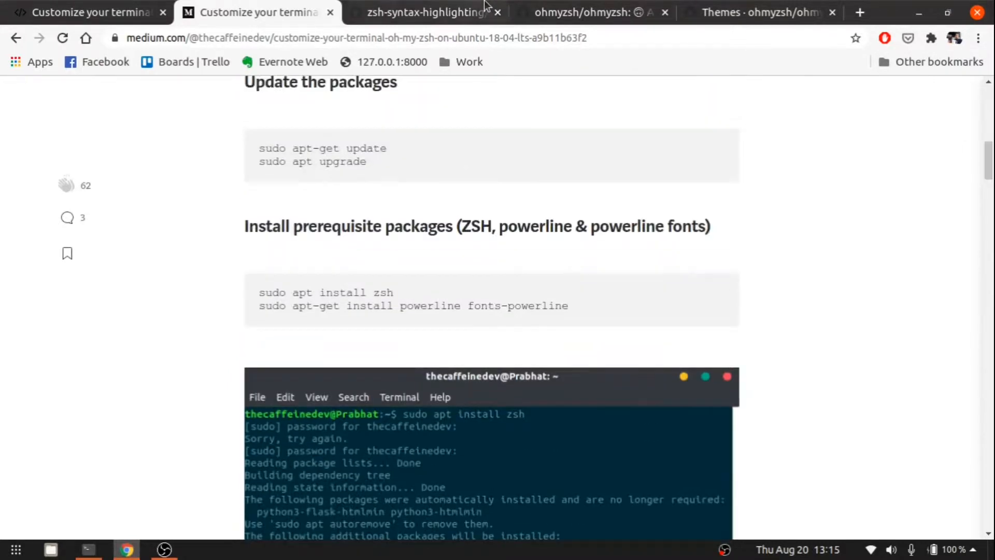
Review the Oh My Zsh README sections on themes, updates and uninstalling, then show the Themes wiki.
{"action": "left_click", "coordinate": [584, 12]}
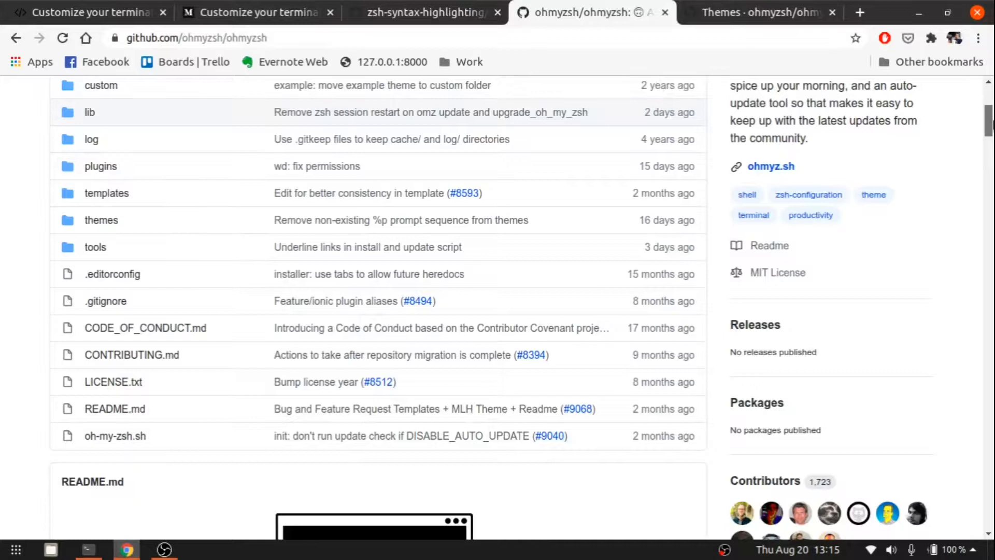
{"action": "scroll", "scroll_direction": "up", "scroll_amount": 3}
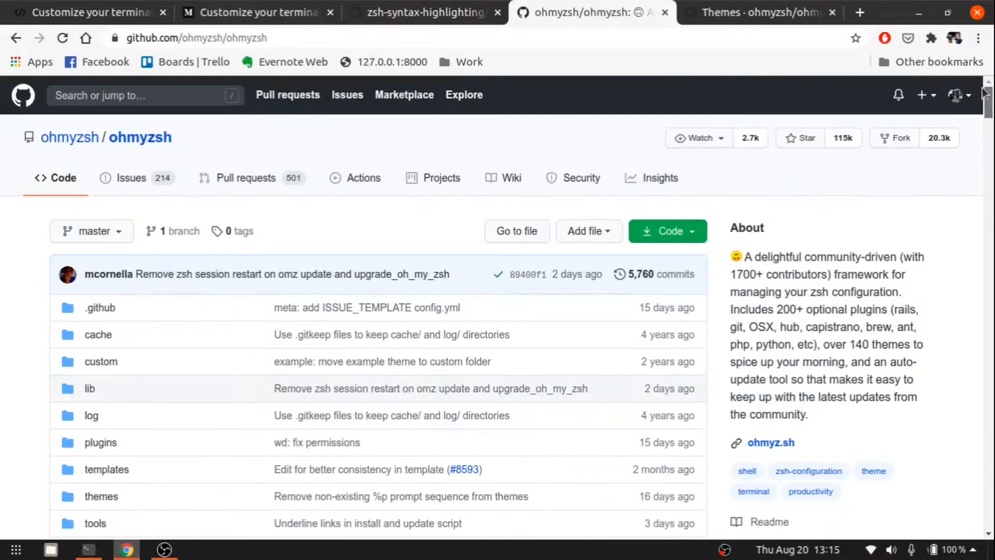
{"action": "scroll", "scroll_direction": "down", "scroll_amount": 3}
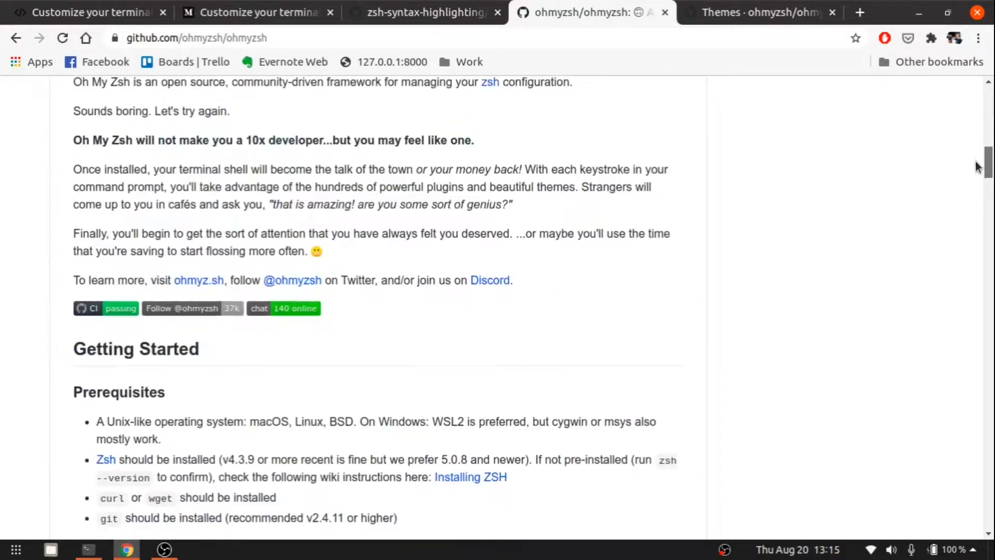
{"action": "scroll", "scroll_direction": "down", "scroll_amount": 3}
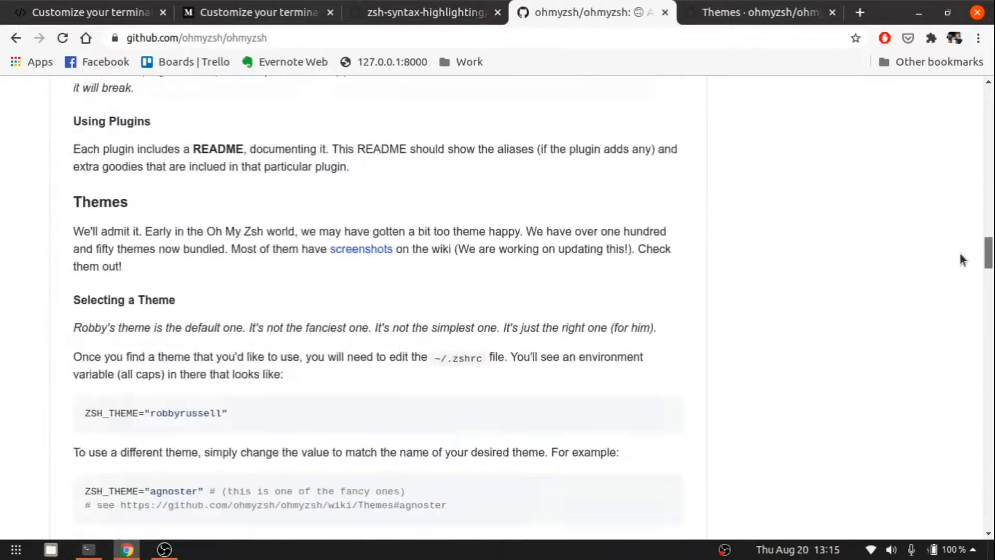
{"action": "scroll", "scroll_direction": "down", "scroll_amount": 3}
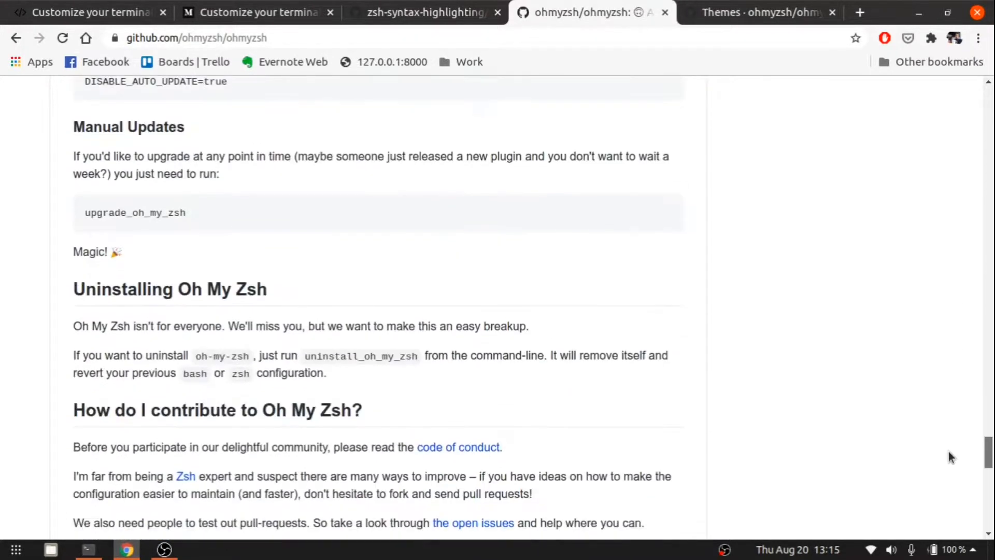
{"action": "scroll", "scroll_direction": "up", "scroll_amount": 3}
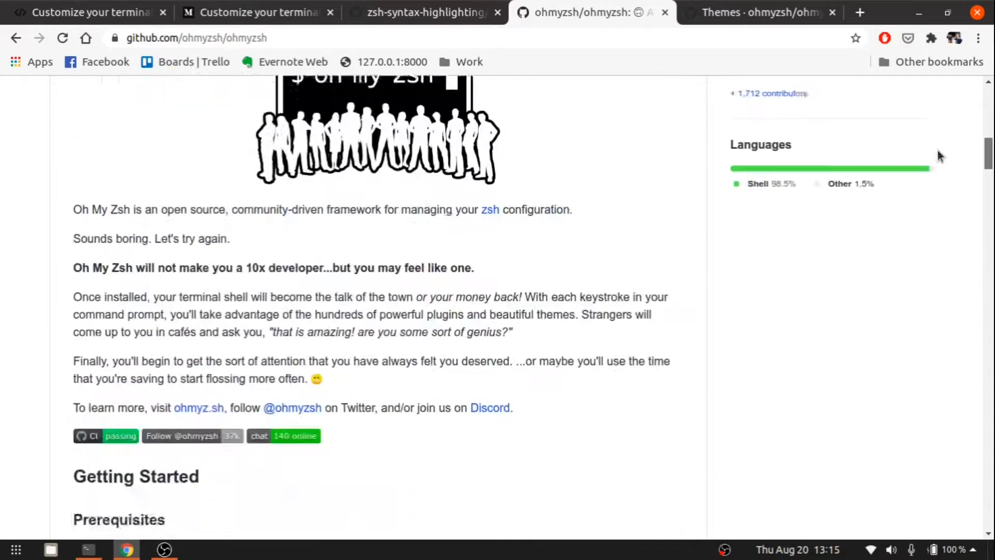
{"action": "left_click", "coordinate": [755, 12]}
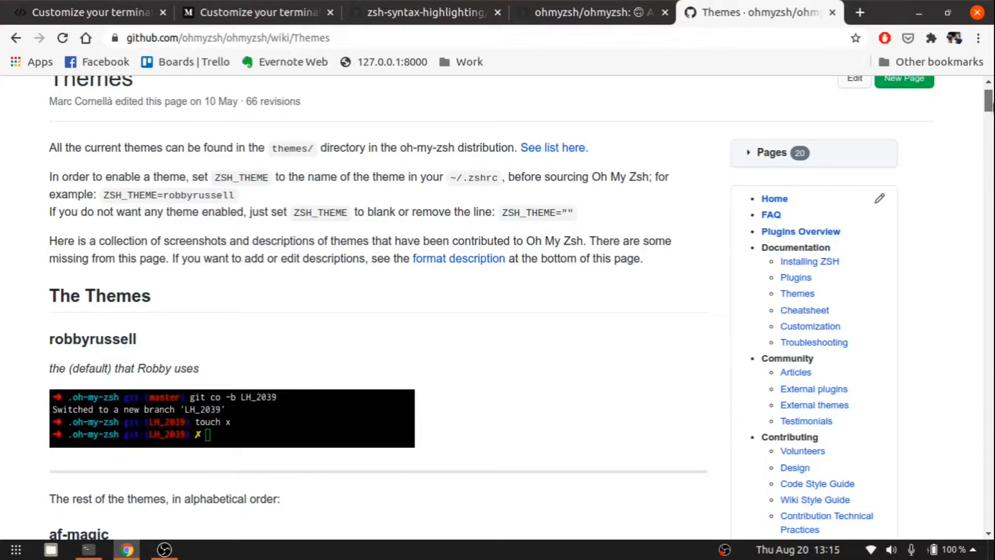
Run gedit .zshrc from the terminal and highlight the default theme robbyrussell.
{"action": "scroll", "scroll_direction": "down", "scroll_amount": 3}
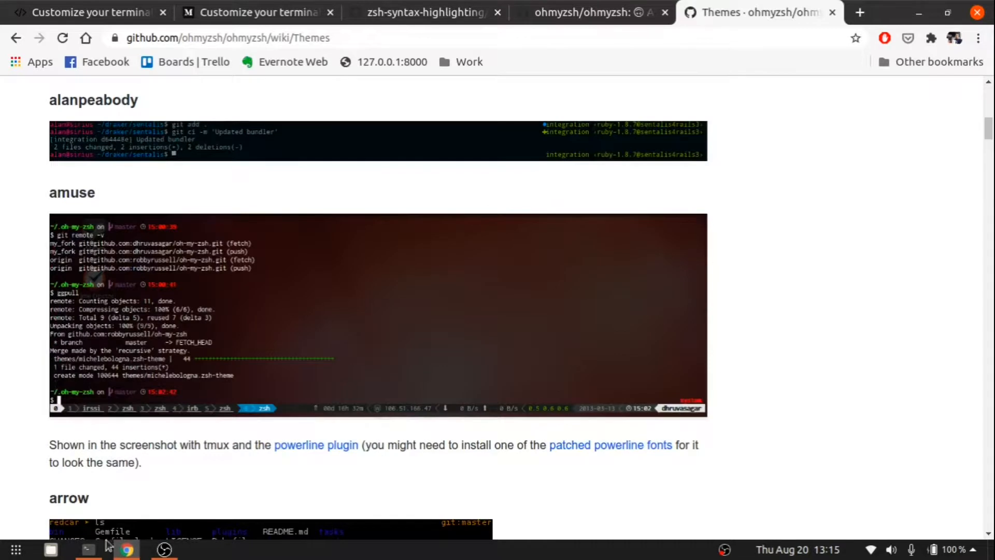
{"action": "left_click", "coordinate": [88, 549]}
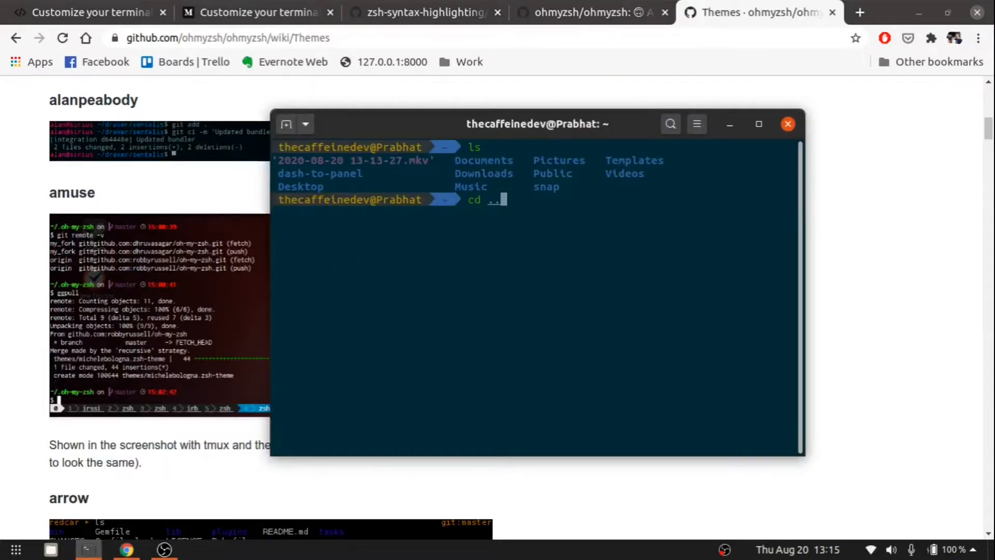
{"action": "type", "text": "gedit .zshrc"}
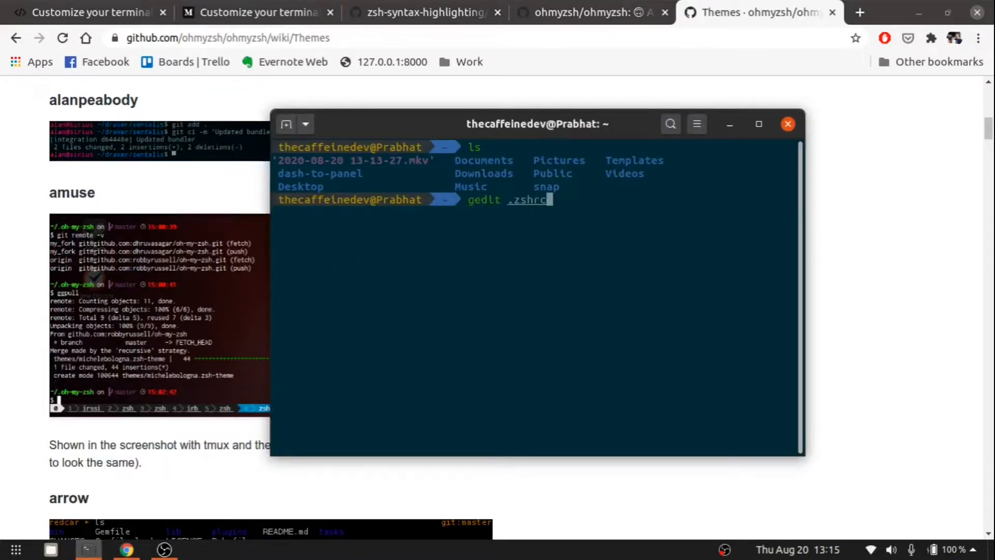
{"action": "key", "text": "Return"}
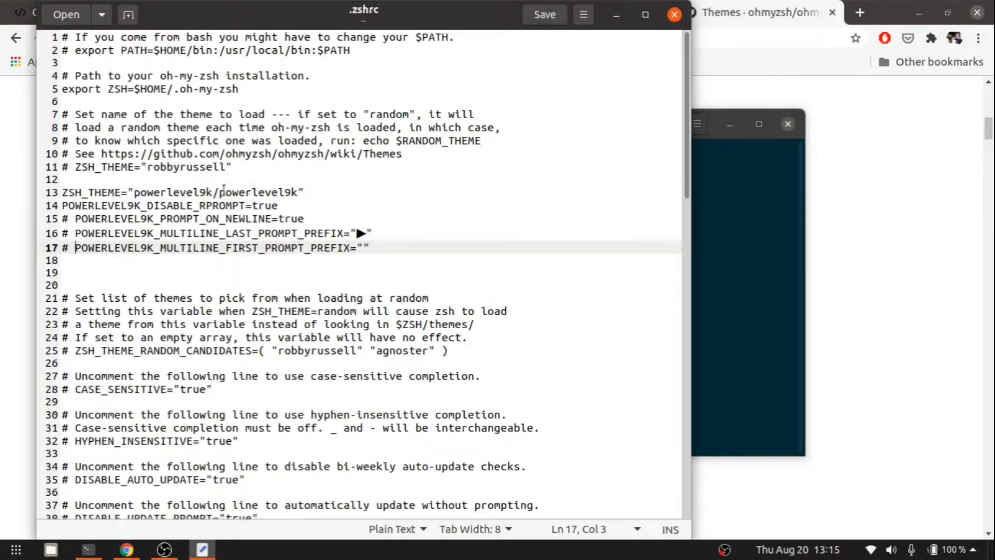
{"action": "double_click", "coordinate": [186, 167]}
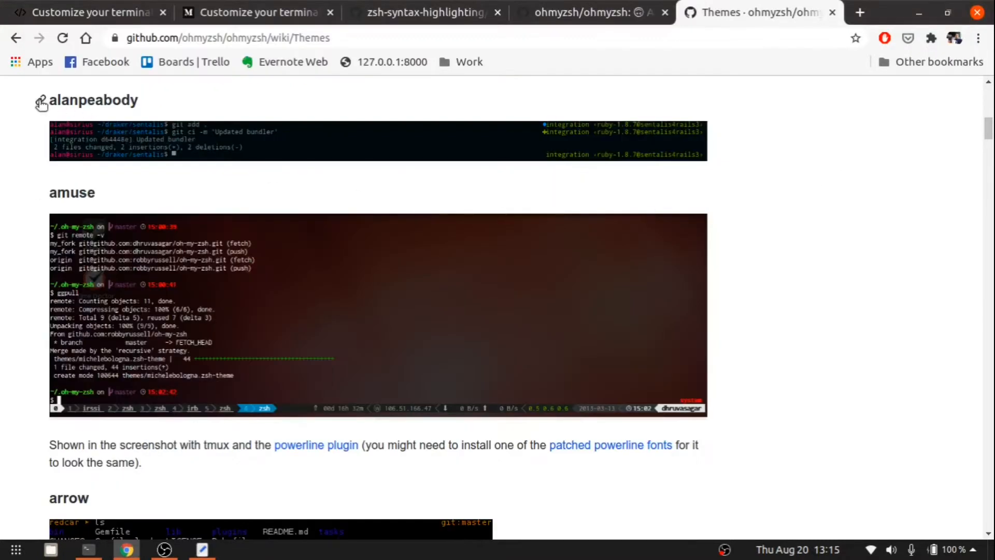
Close the .zshrc editor and read down the zsh-syntax-highlighting INSTALL.md instructions.
{"action": "left_click", "coordinate": [202, 549]}
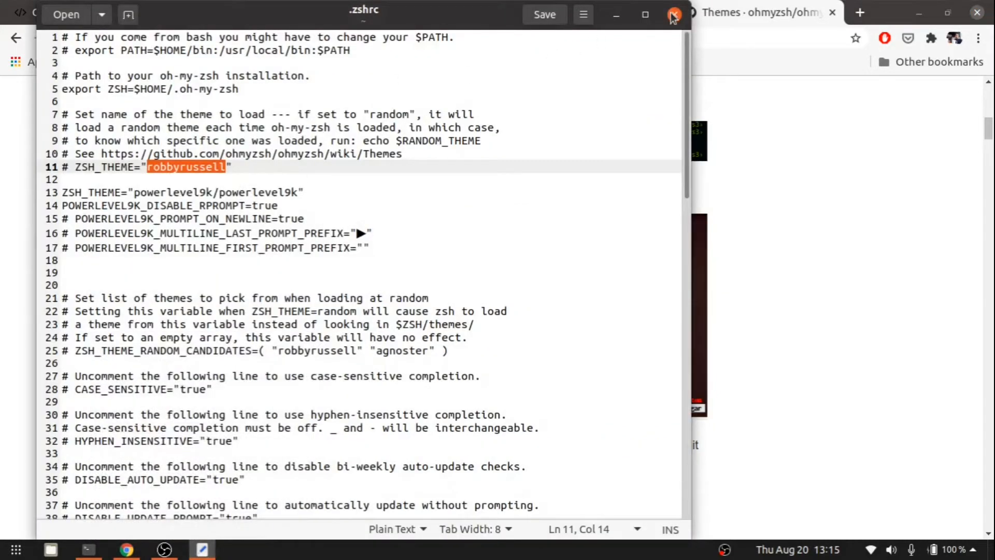
{"action": "left_click", "coordinate": [673, 14]}
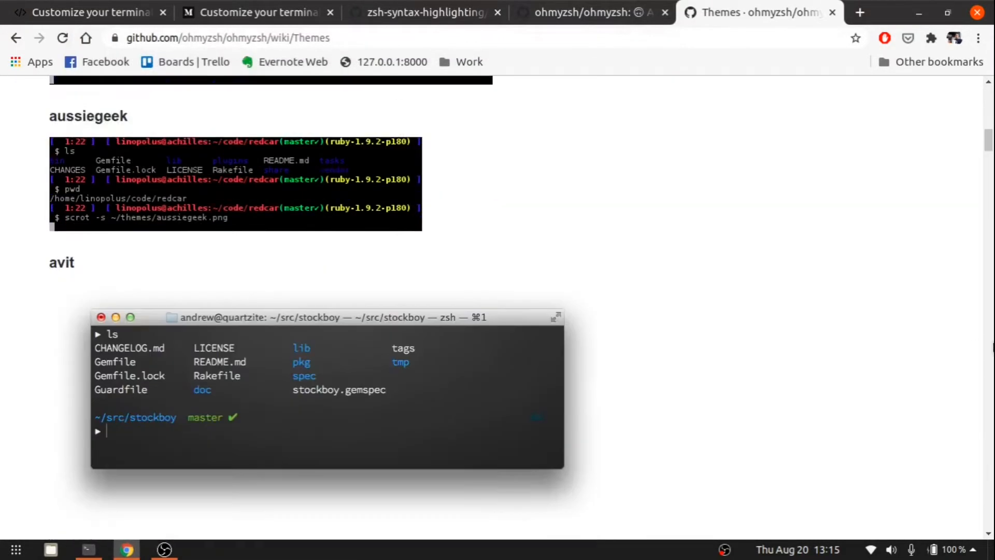
{"action": "scroll", "scroll_direction": "down", "scroll_amount": 3}
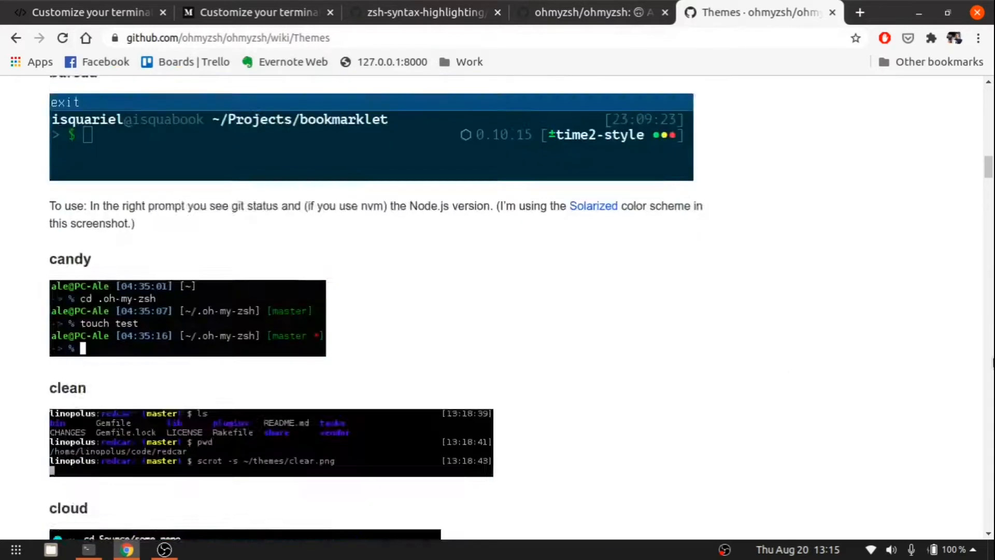
{"action": "scroll", "scroll_direction": "down", "scroll_amount": 3}
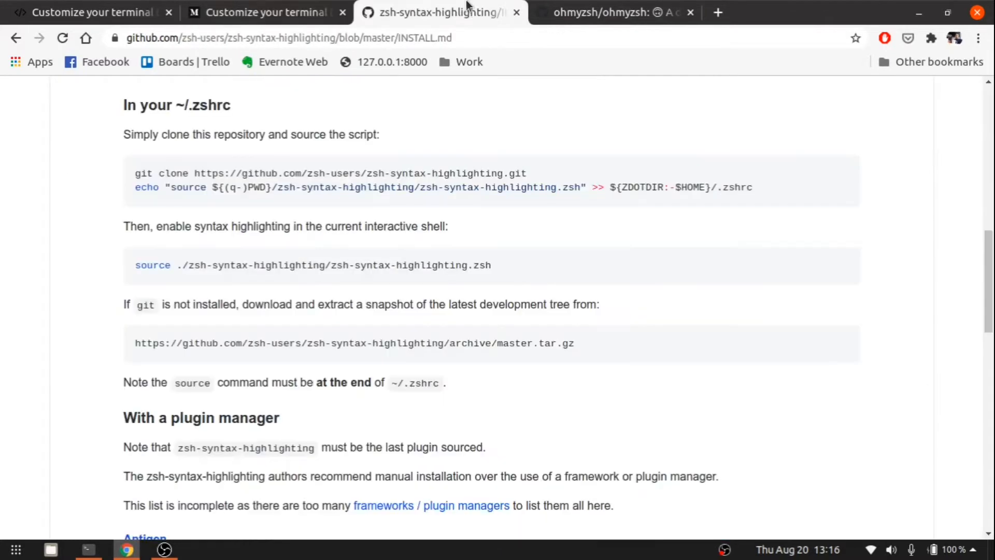
Leave the zsh-syntax-highlighting page, returning to the Oh My Zsh repository file listing.
{"action": "scroll", "scroll_direction": "down", "scroll_amount": 3}
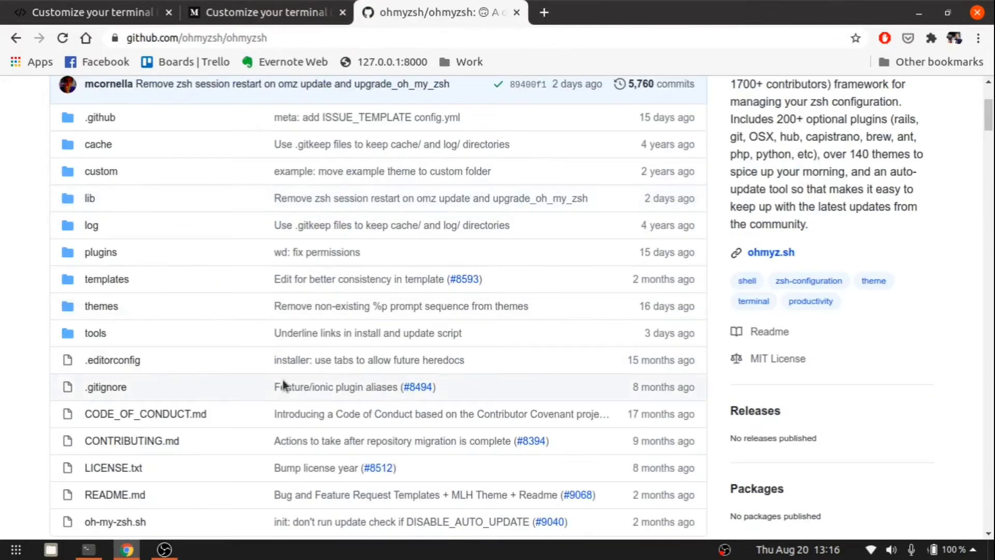
{"action": "mouse_move", "coordinate": [314, 379]}
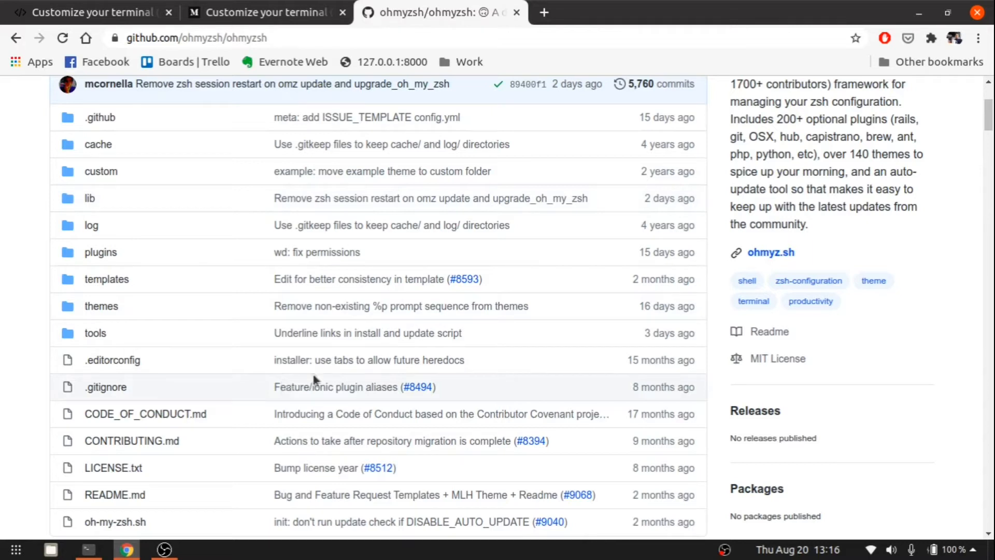
{"action": "mouse_move", "coordinate": [769, 429]}
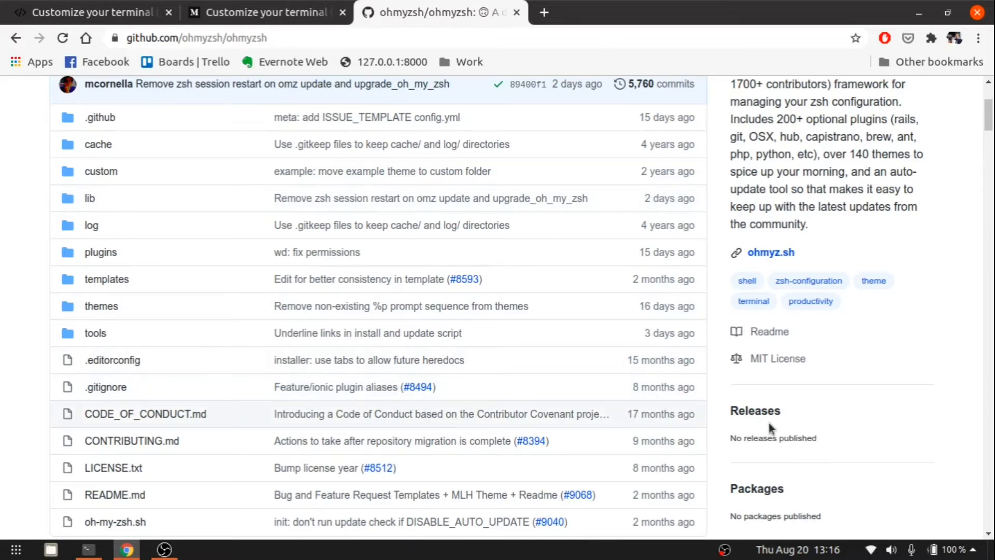